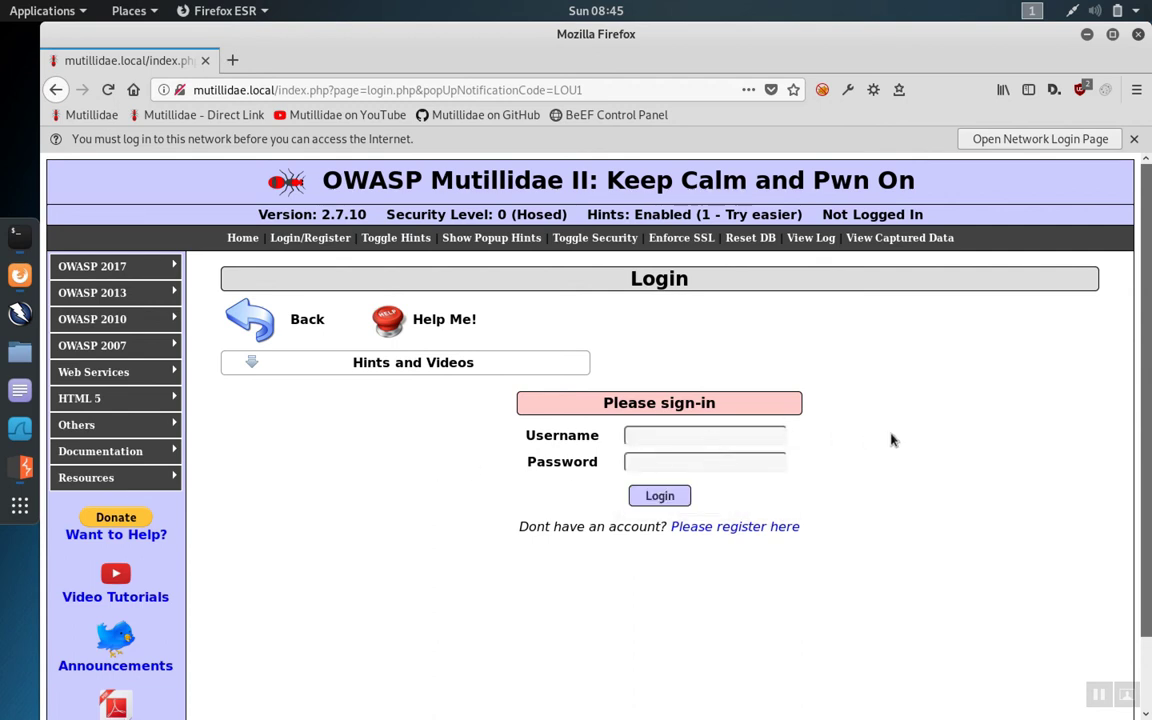
- Log into Mutillidae as jeremy with a wrong password, getting 'Password incorrect'
left_click(705, 435)
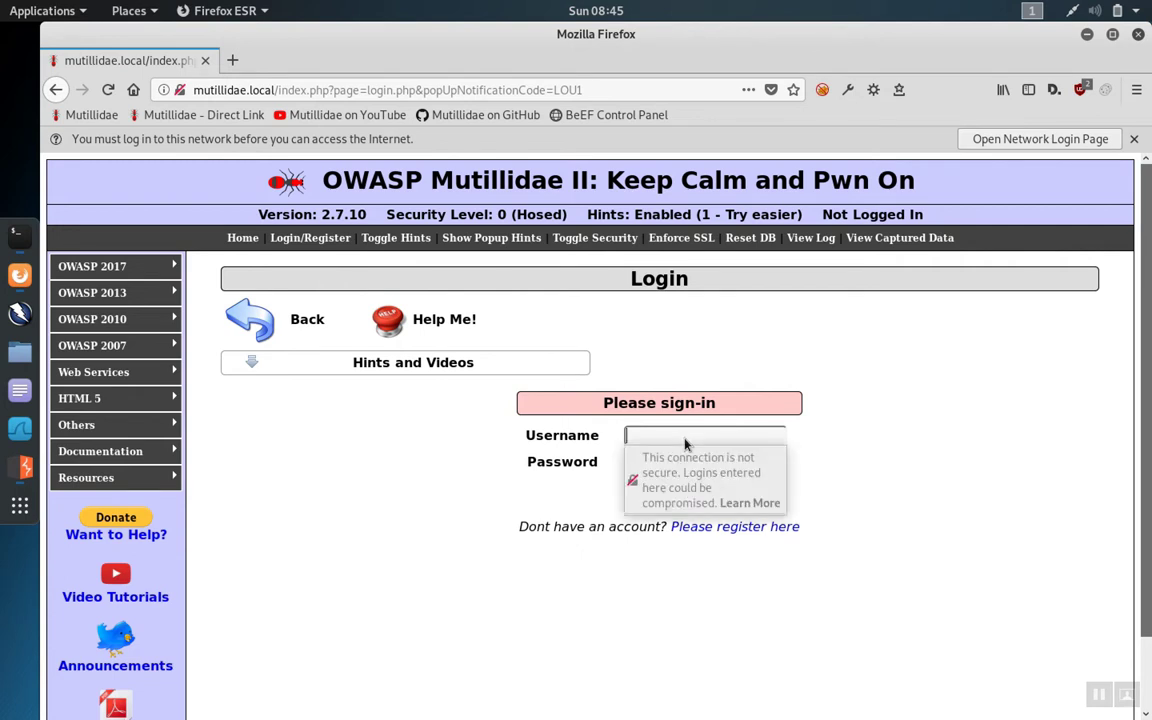
type("jeremy")
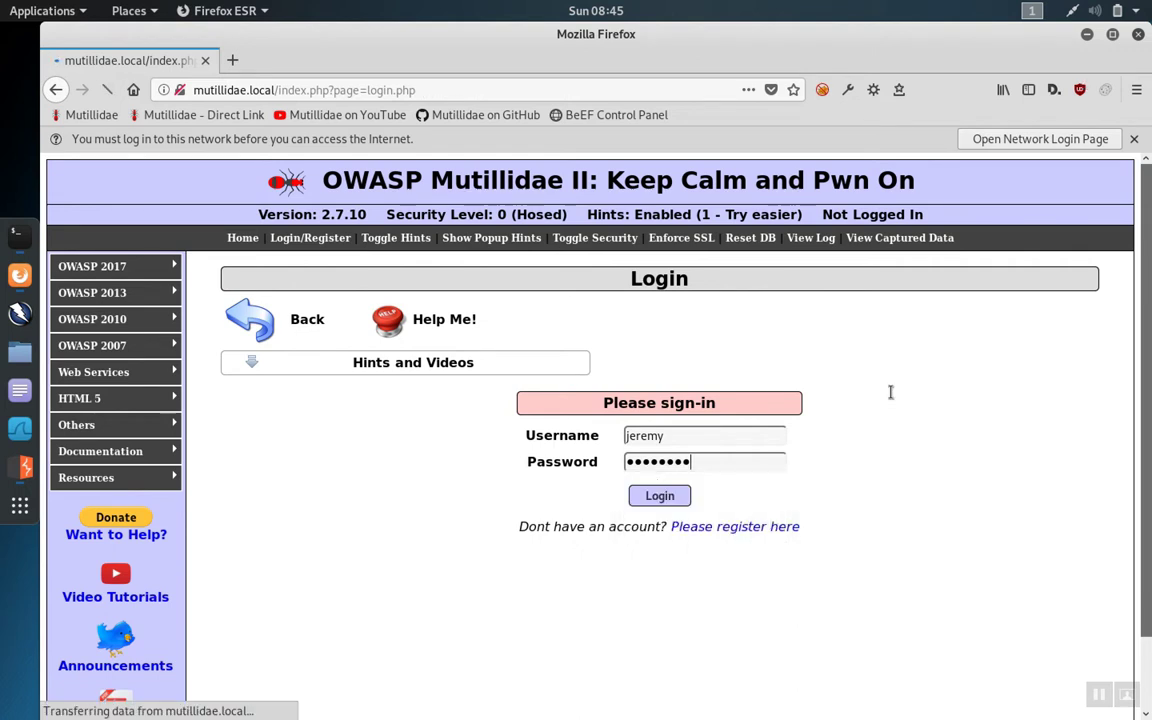
left_click(659, 495)
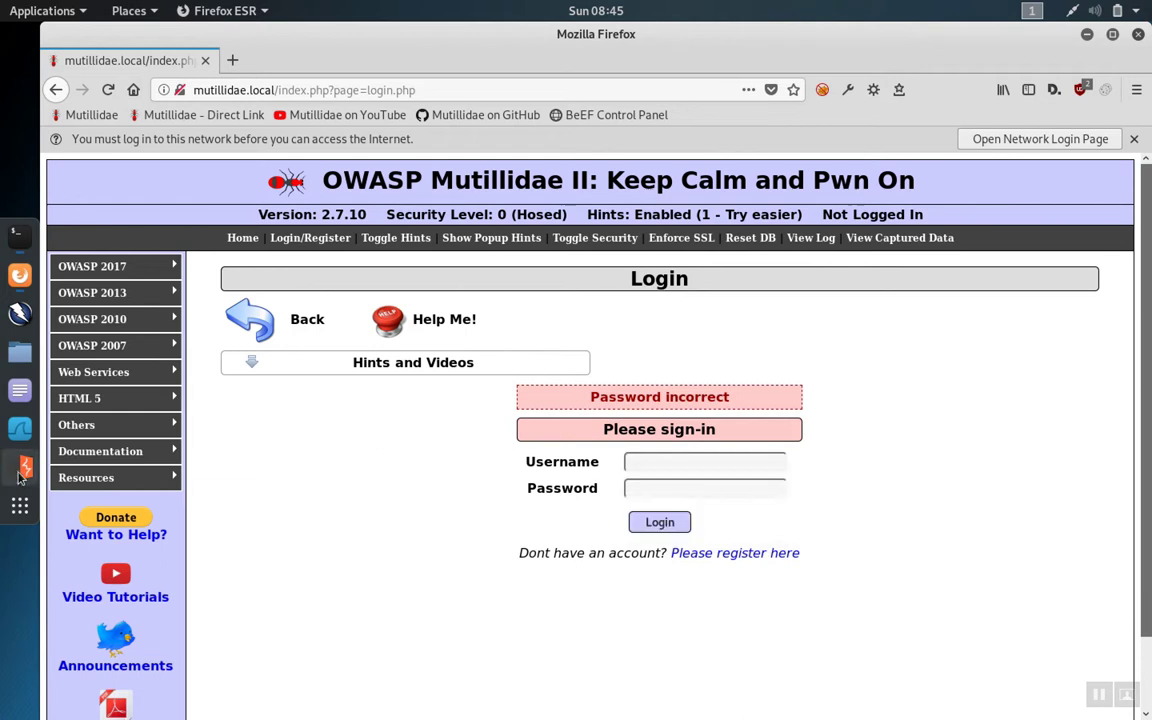
mouse_move(21, 467)
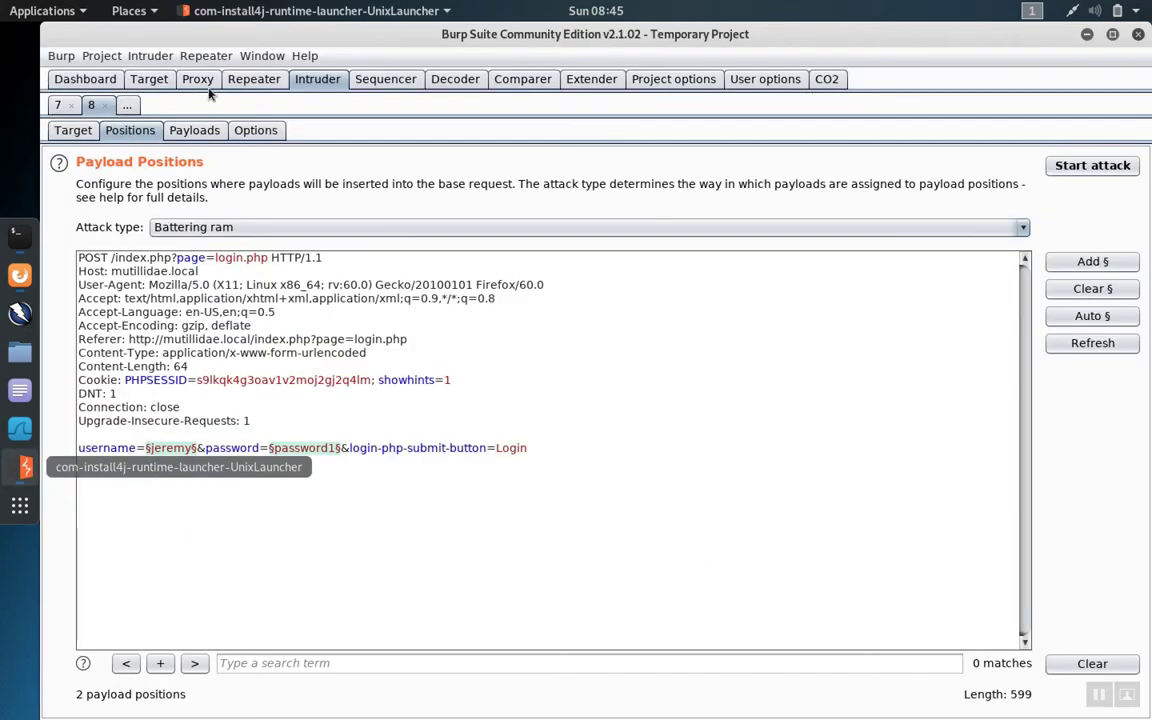
- Browse Proxy HTTP history to find the latest POST login.php request for jeremy
left_click(198, 79)
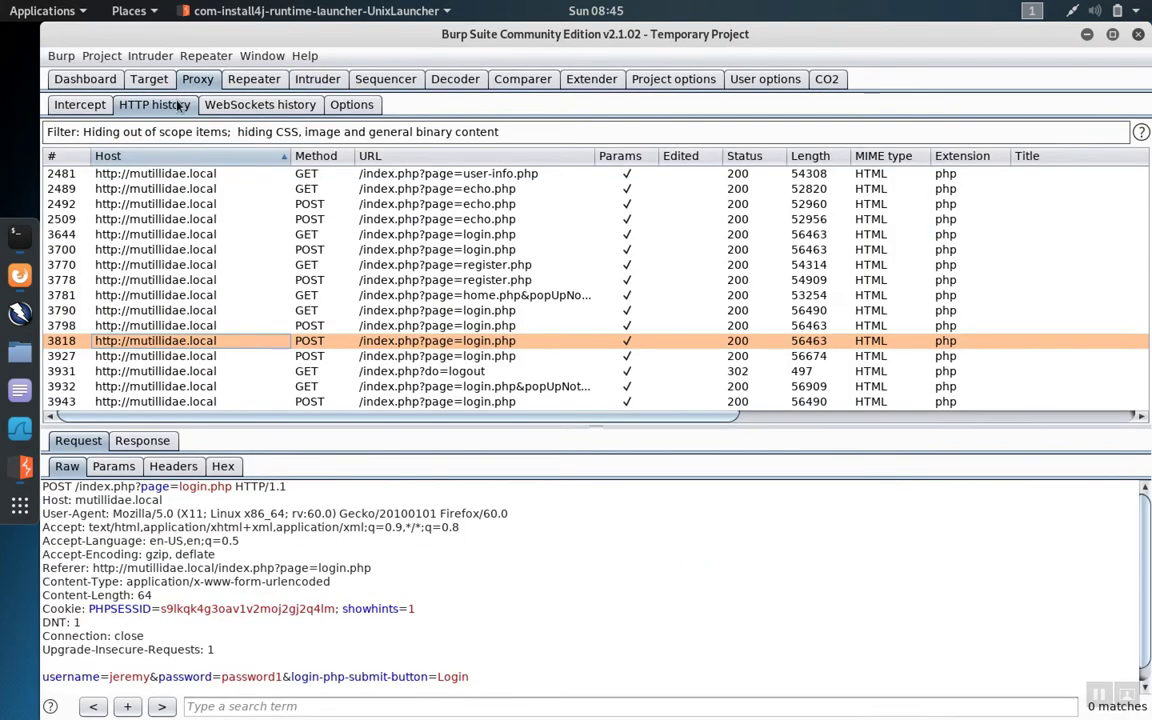
scroll("right", 3)
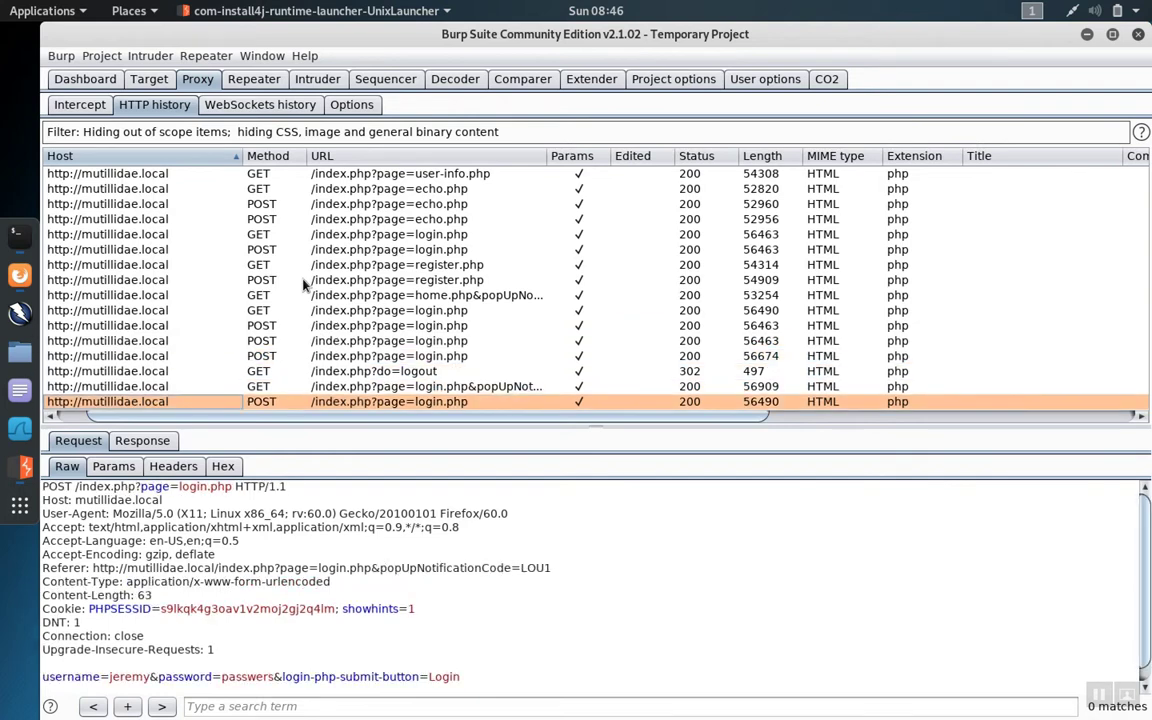
mouse_move(353, 410)
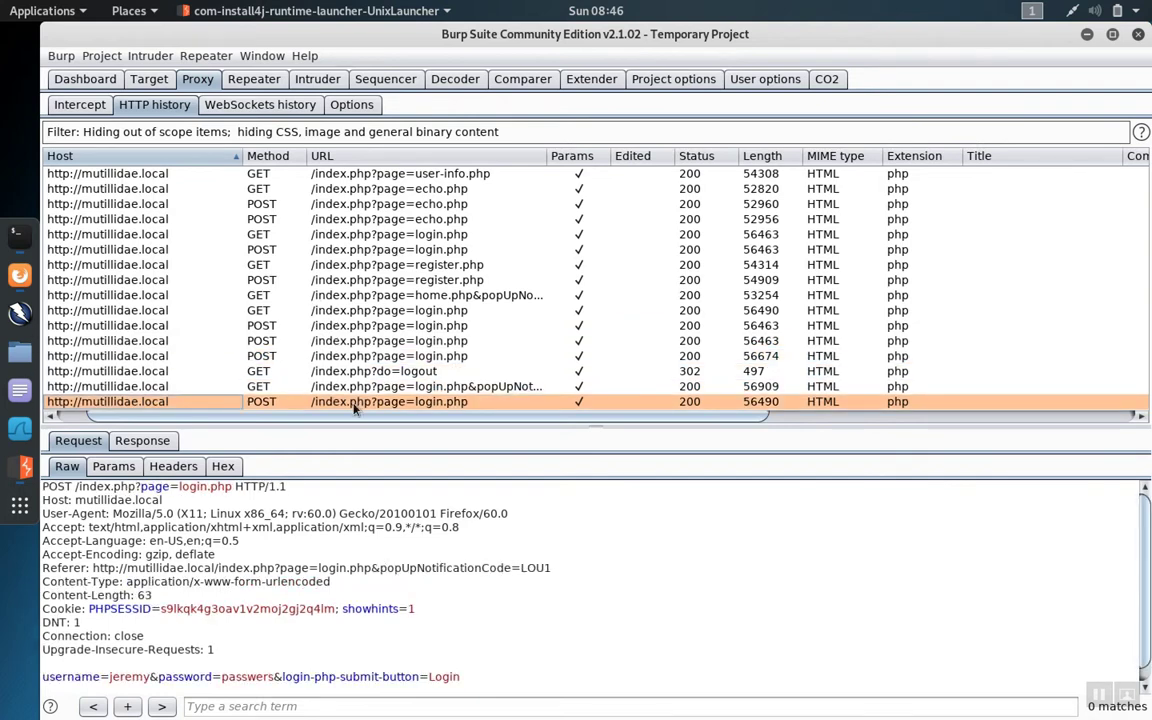
mouse_move(414, 370)
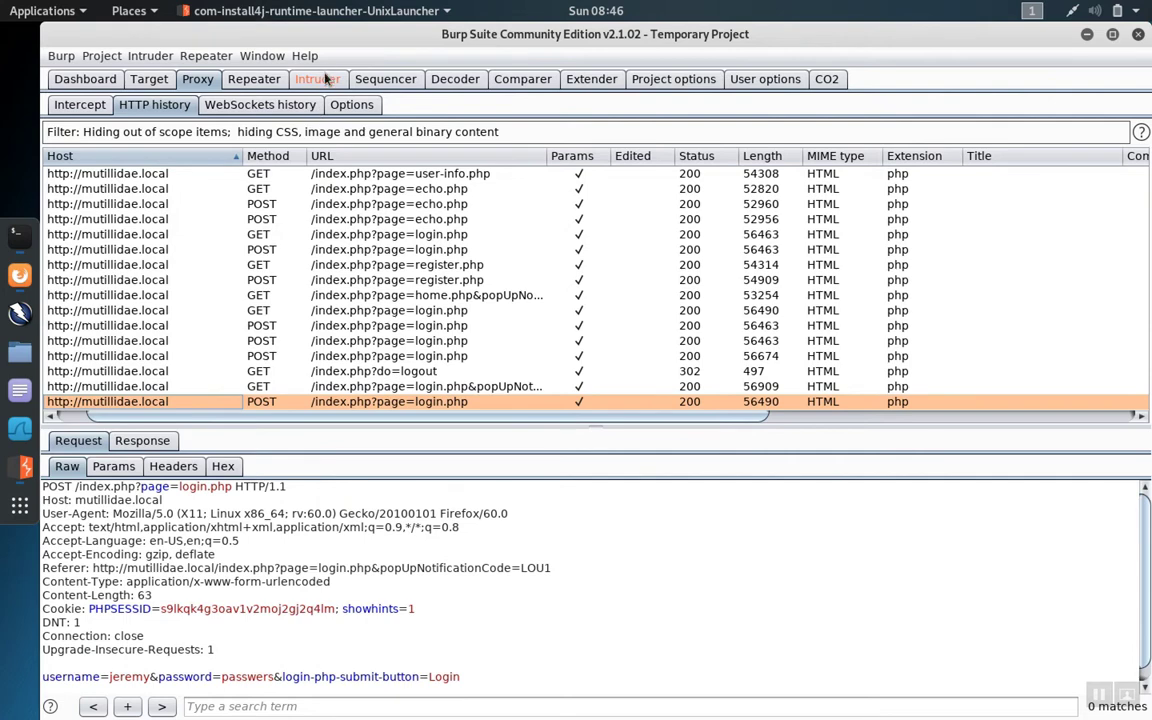
left_click(318, 79)
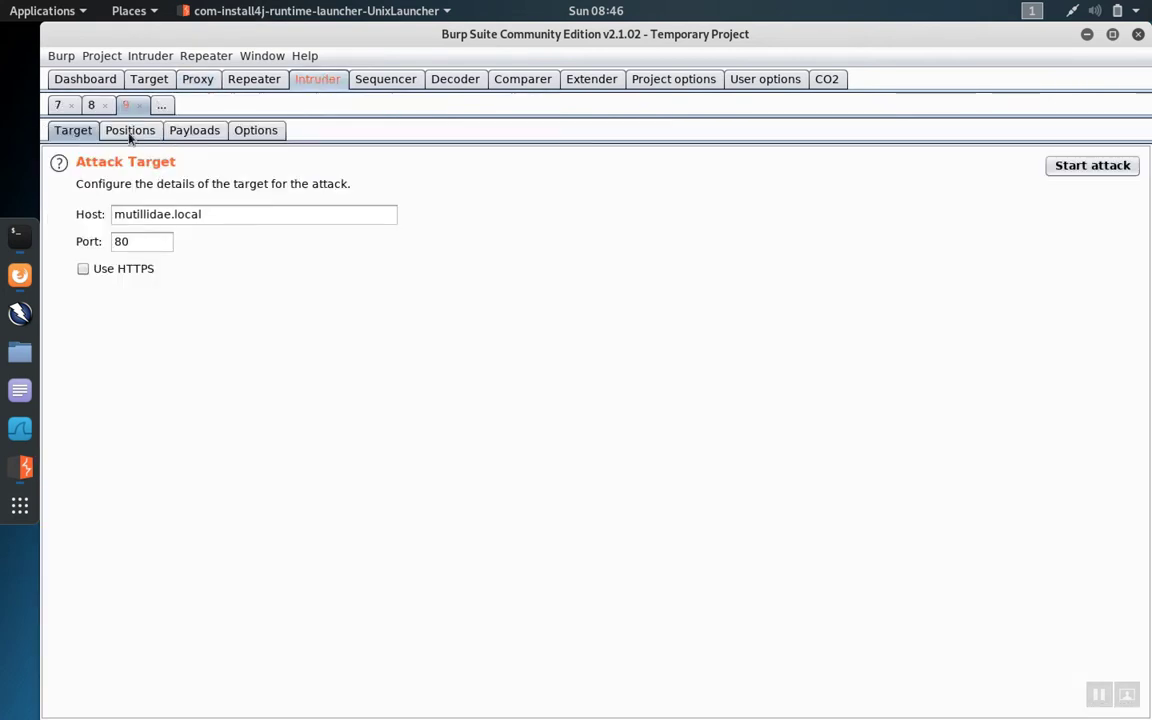
left_click(129, 130)
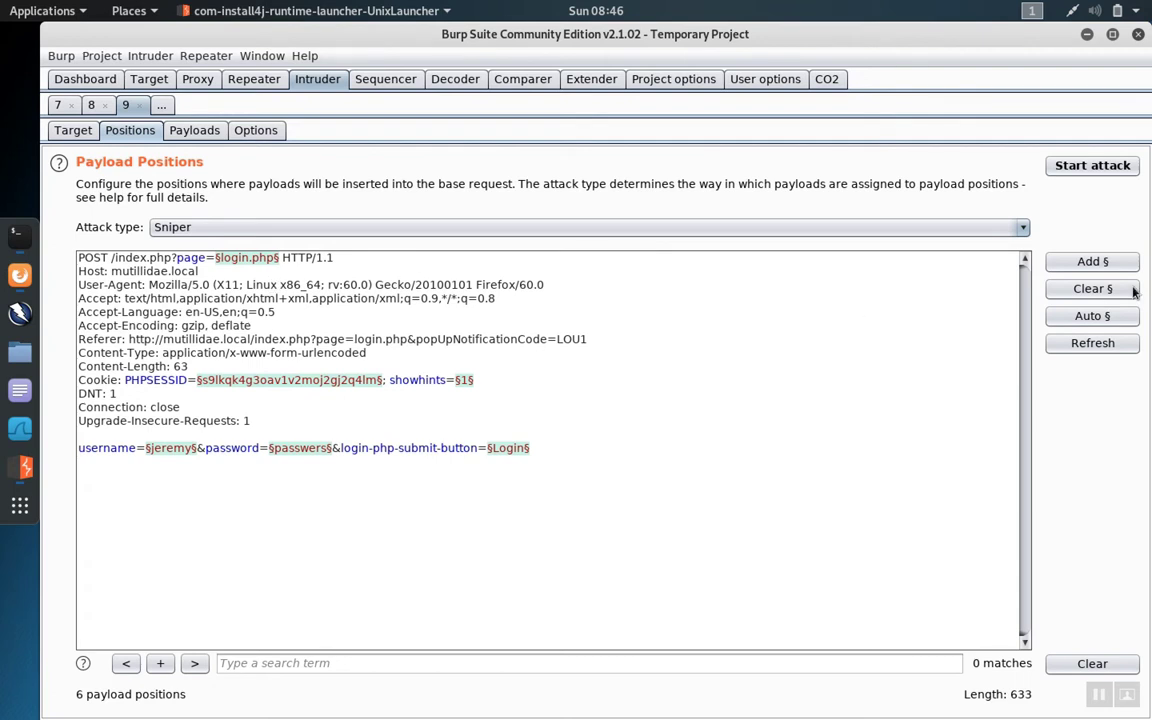
left_click(1092, 288)
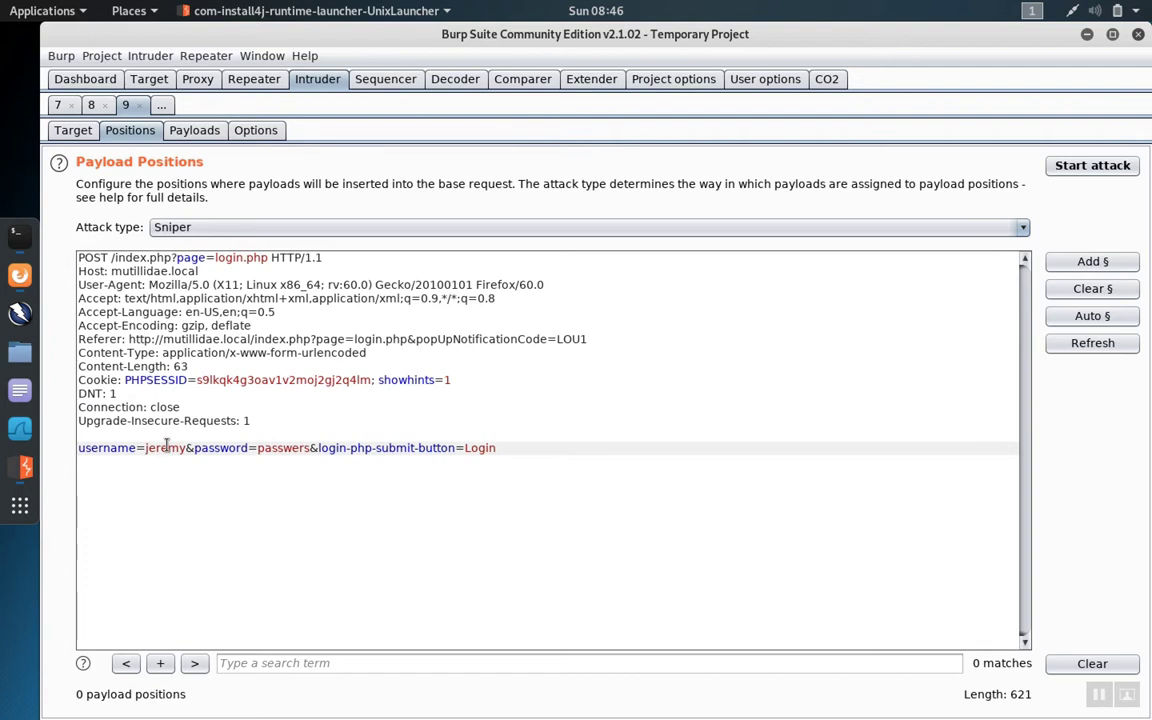
double_click(166, 447)
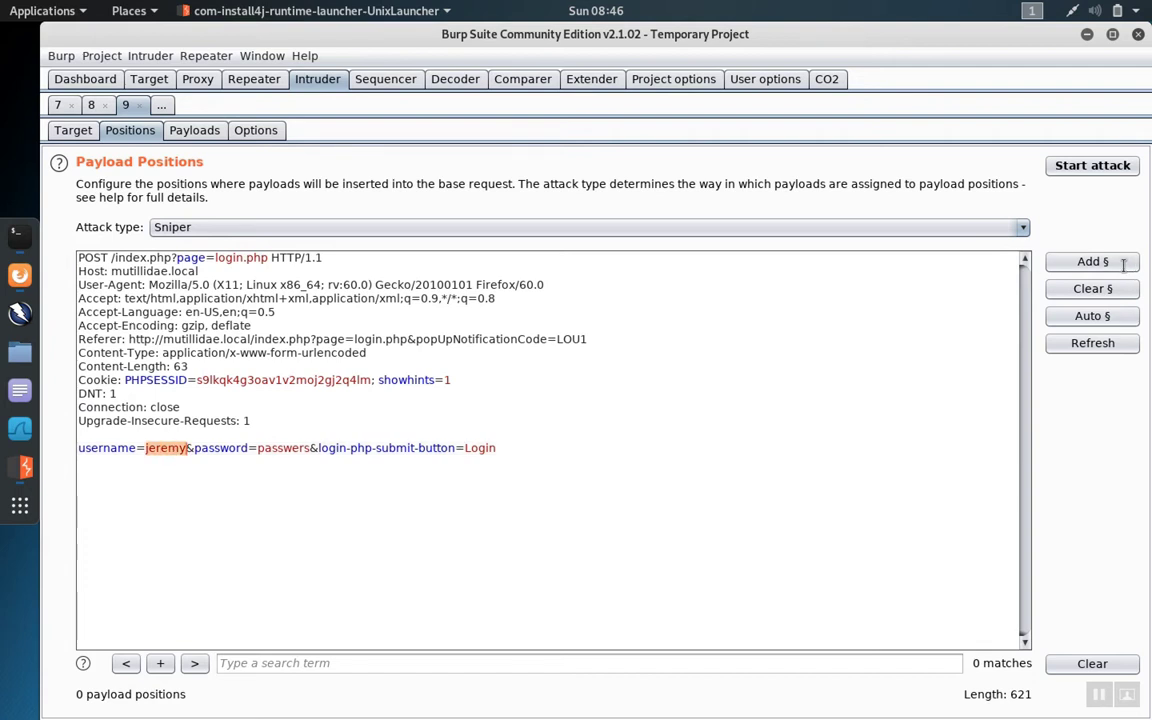
left_click(1092, 261)
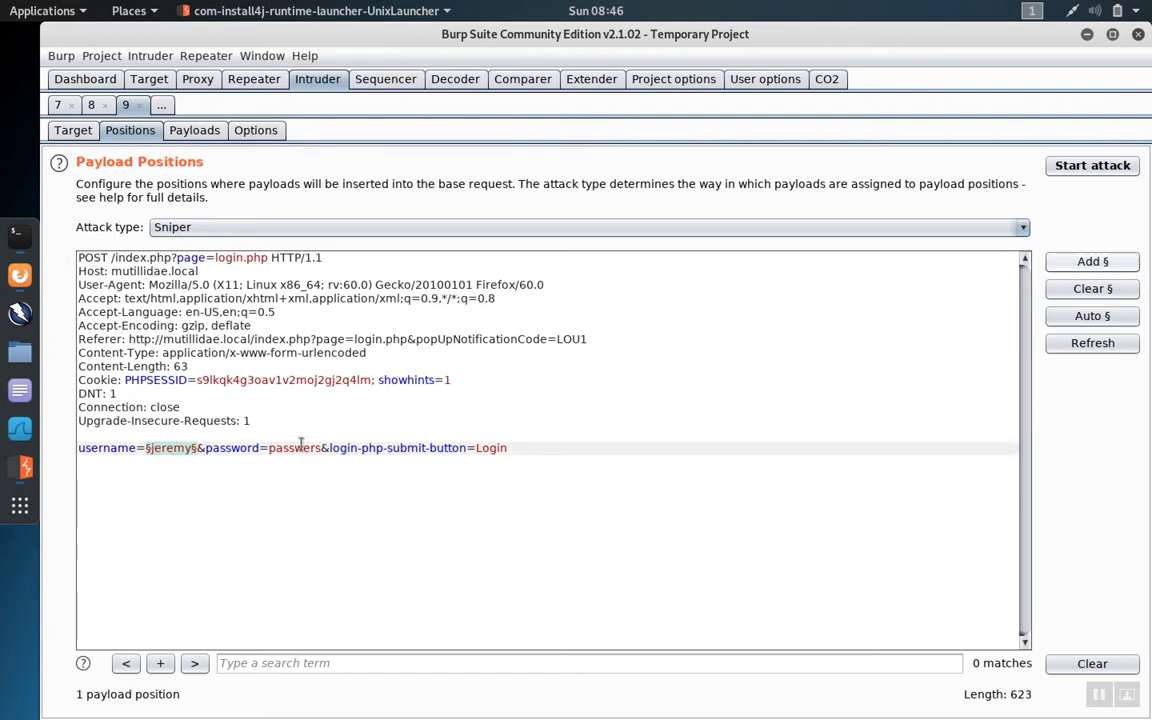
left_click(1092, 261)
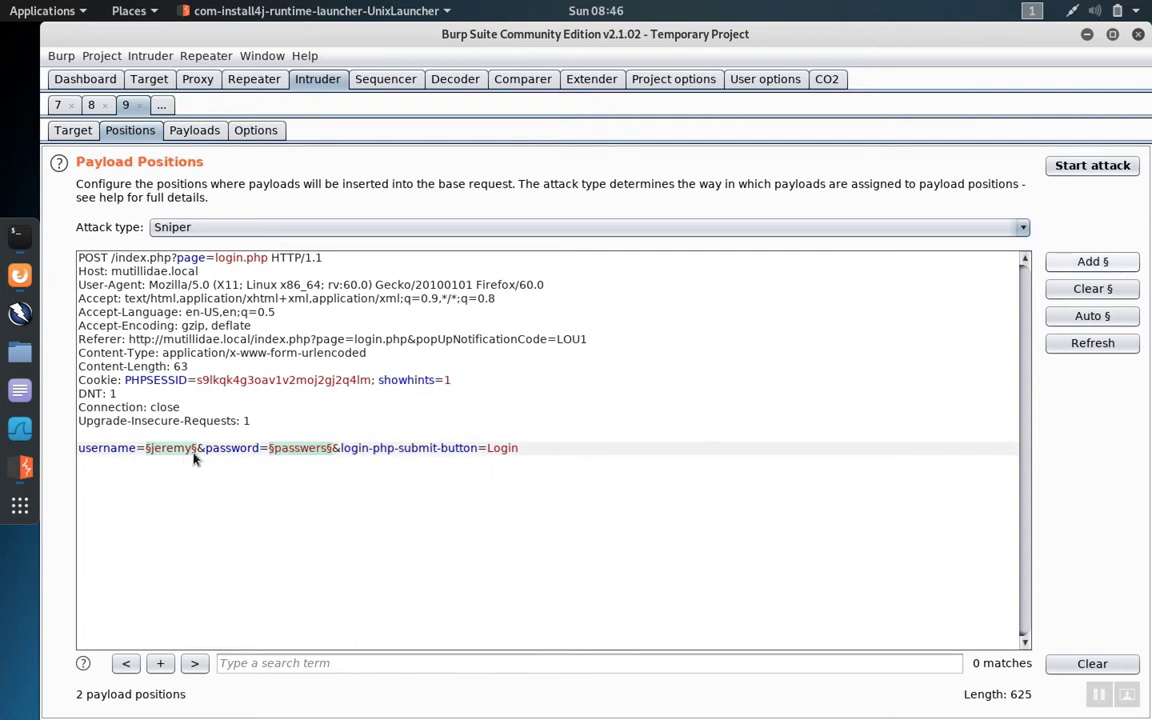
mouse_move(299, 452)
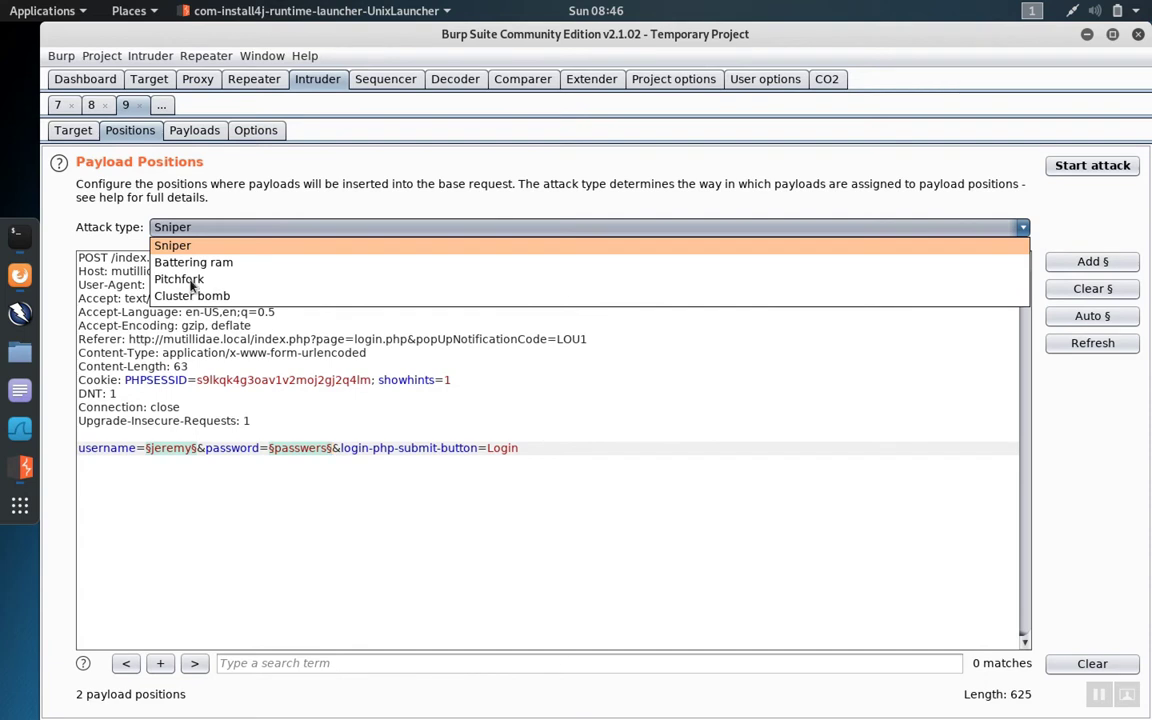
- Switch the attack type to Pitchfork and confirm two payload sets are available
left_click(178, 279)
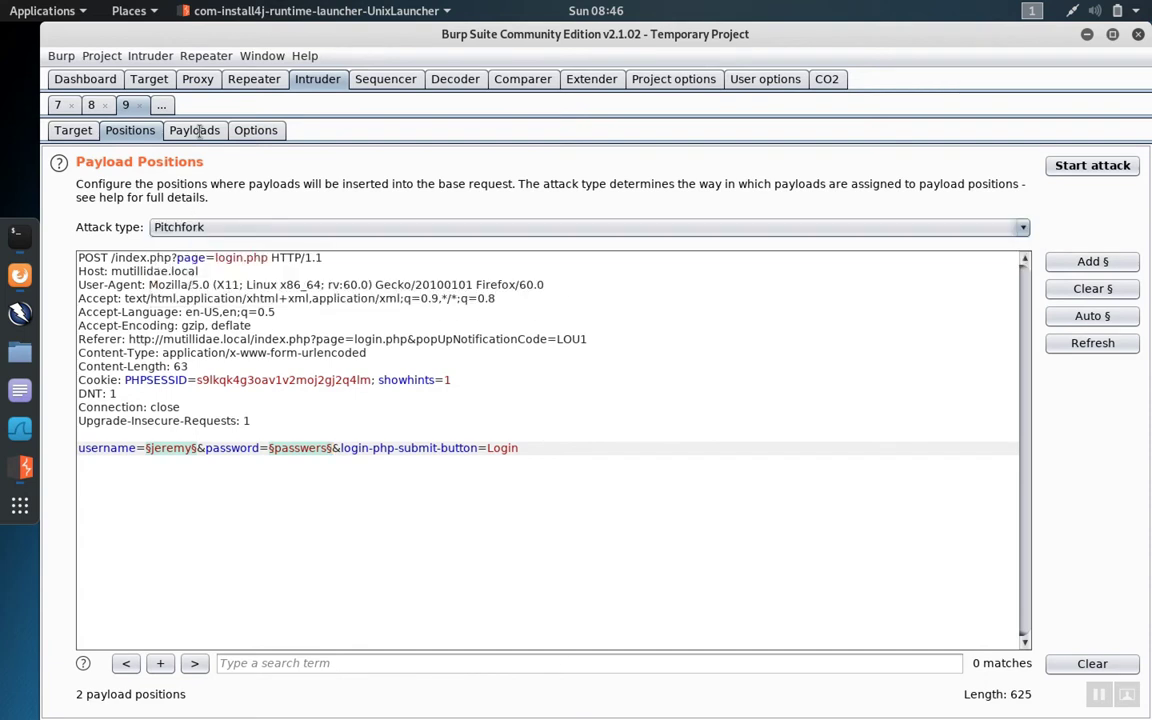
left_click(194, 130)
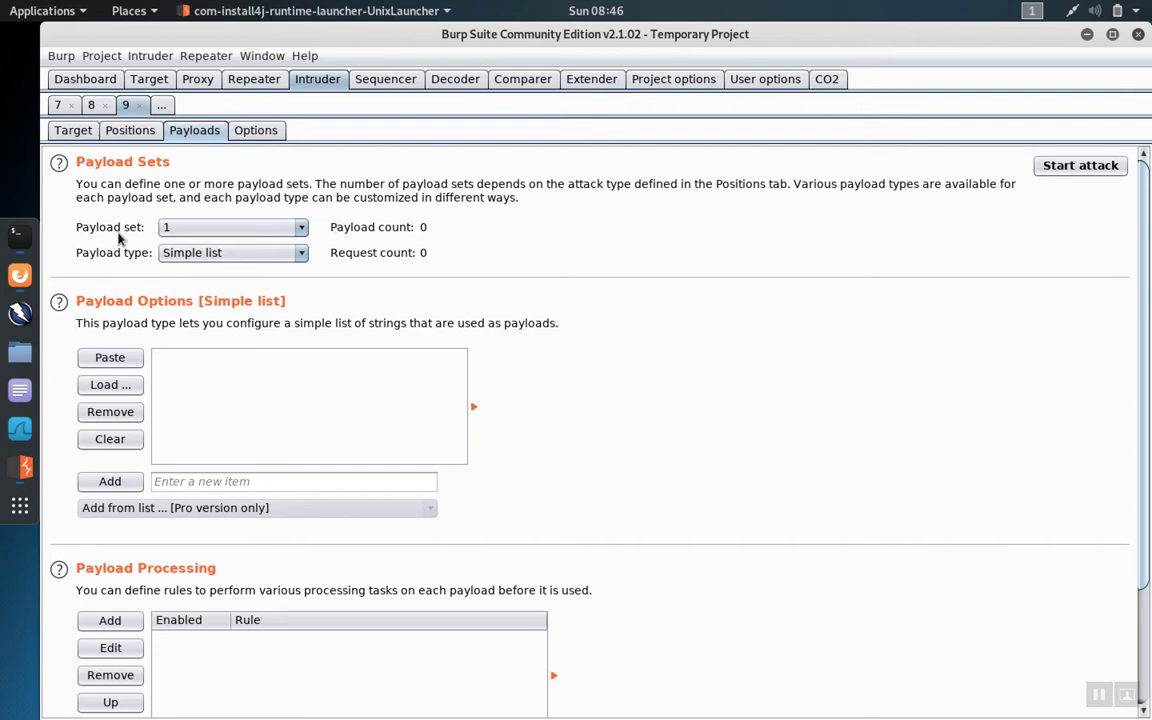
left_click(300, 227)
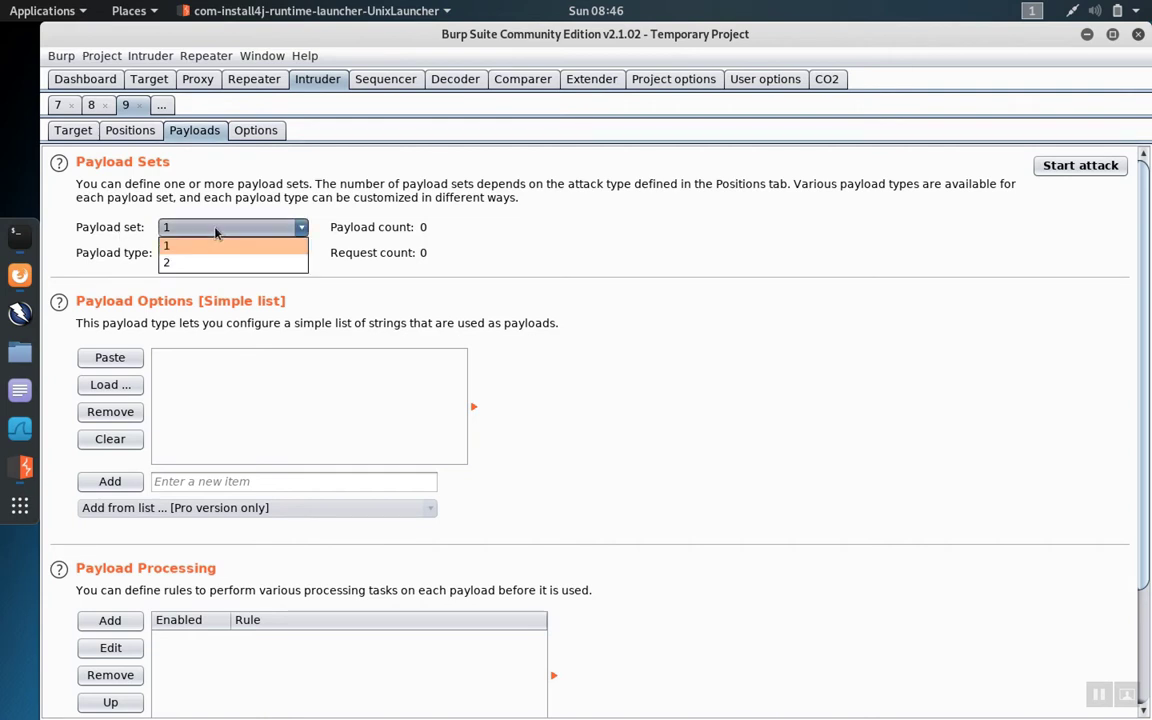
mouse_move(210, 272)
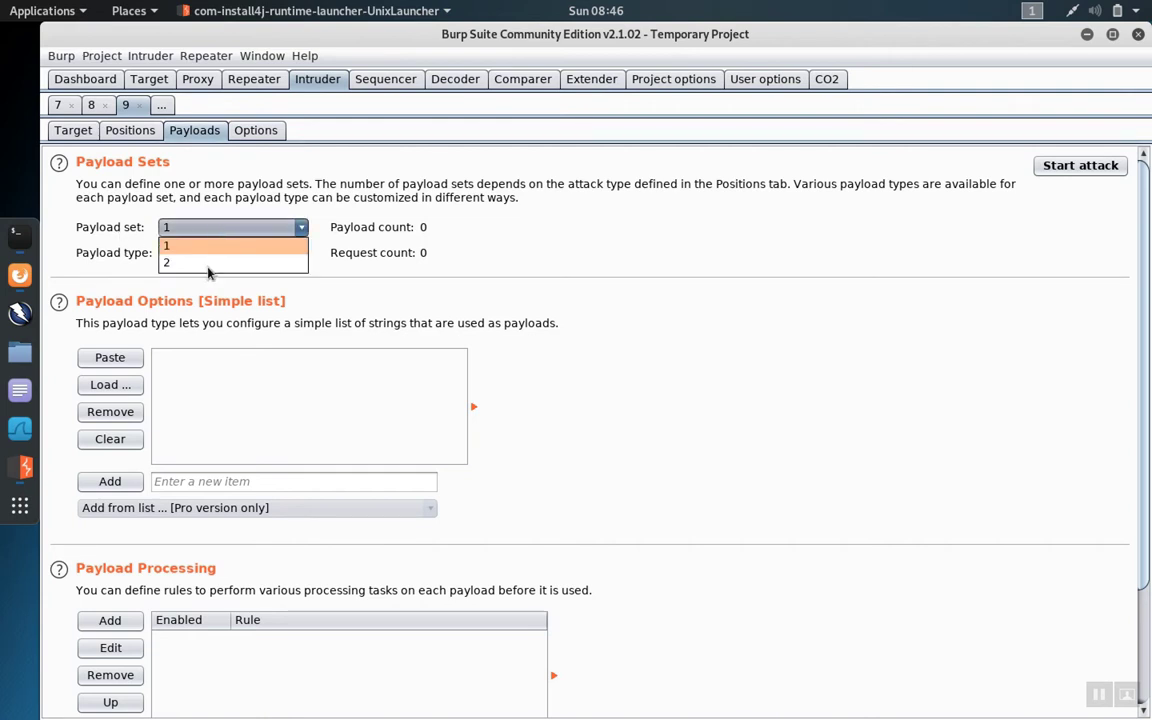
left_click(130, 130)
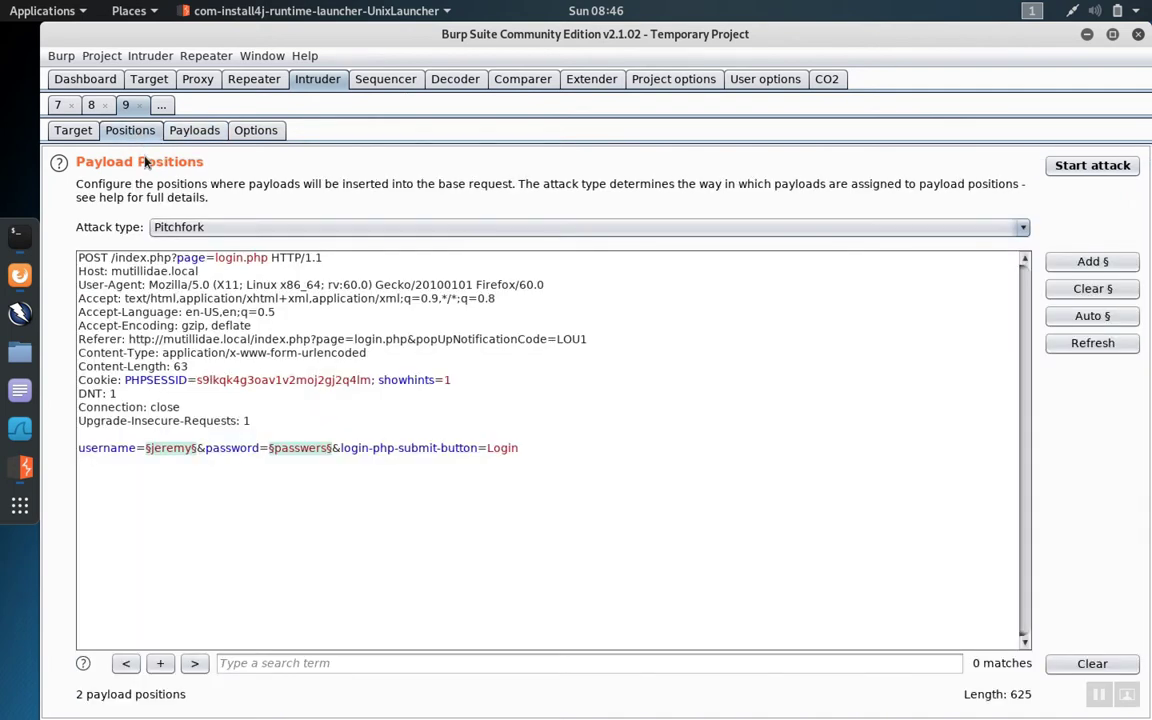
mouse_move(181, 462)
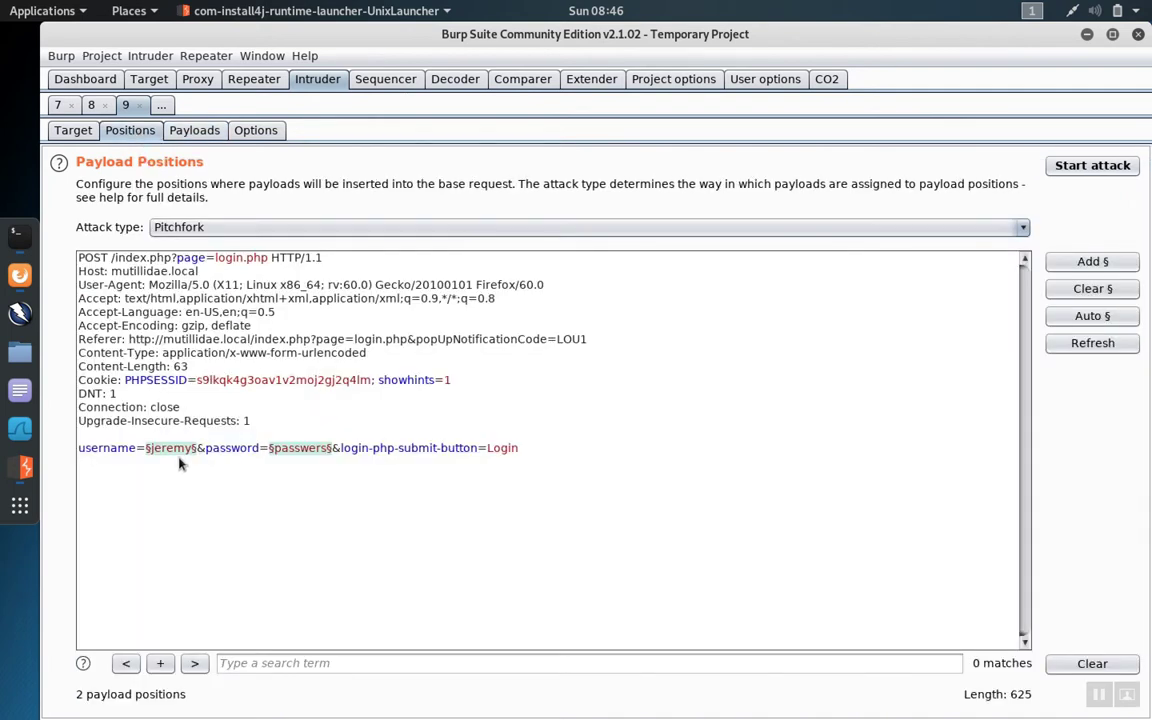
mouse_move(216, 451)
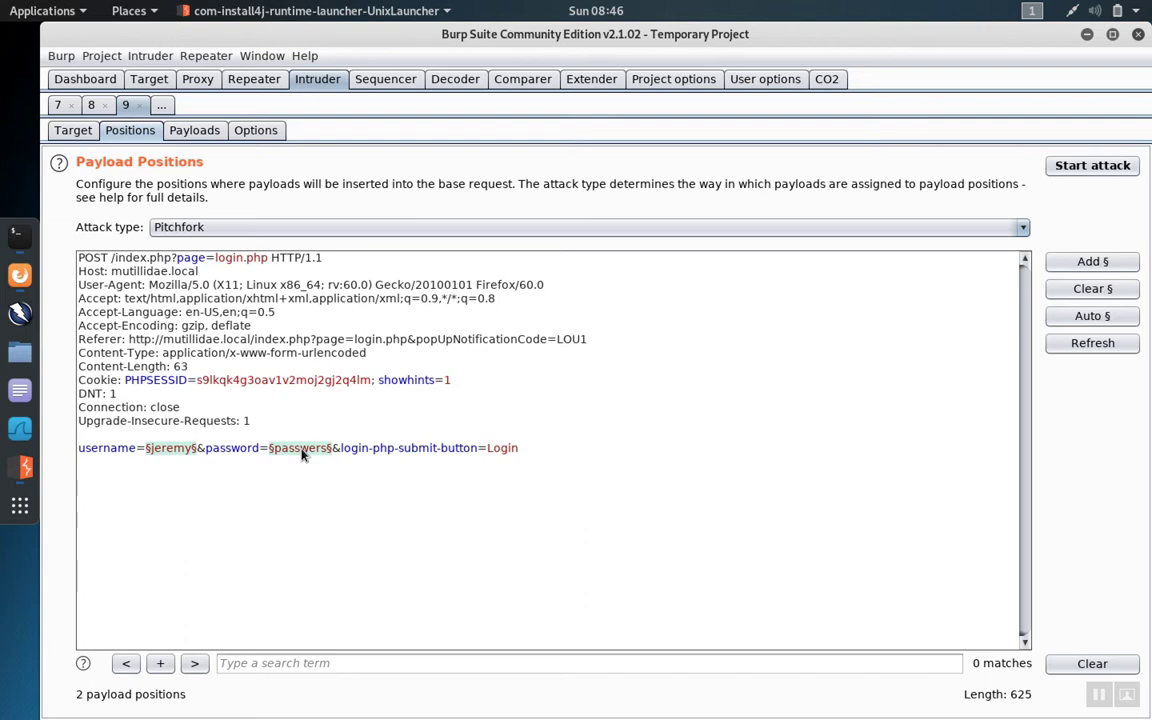
mouse_move(168, 451)
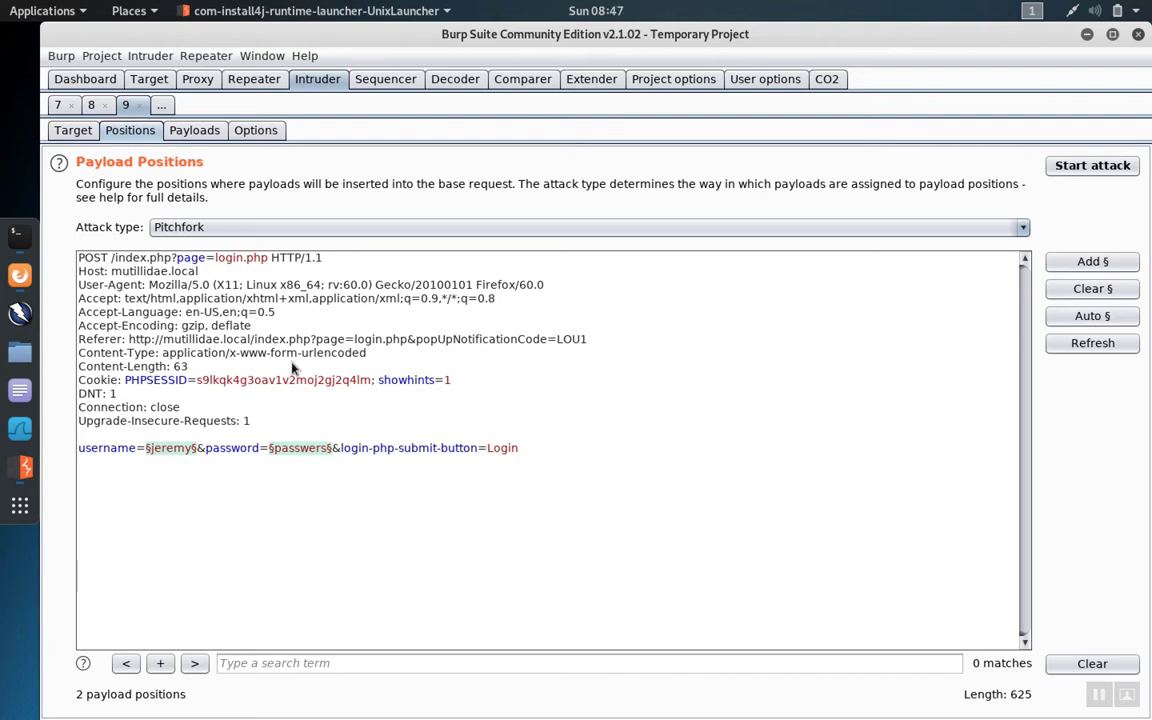
mouse_move(296, 448)
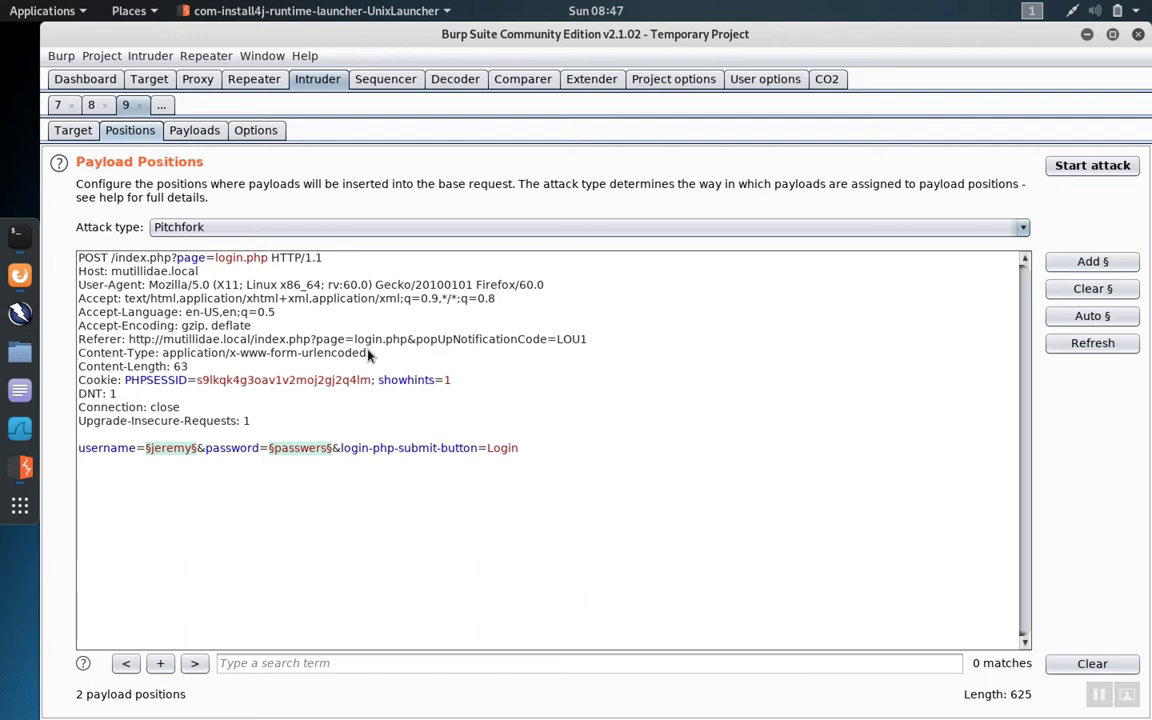
mouse_move(211, 205)
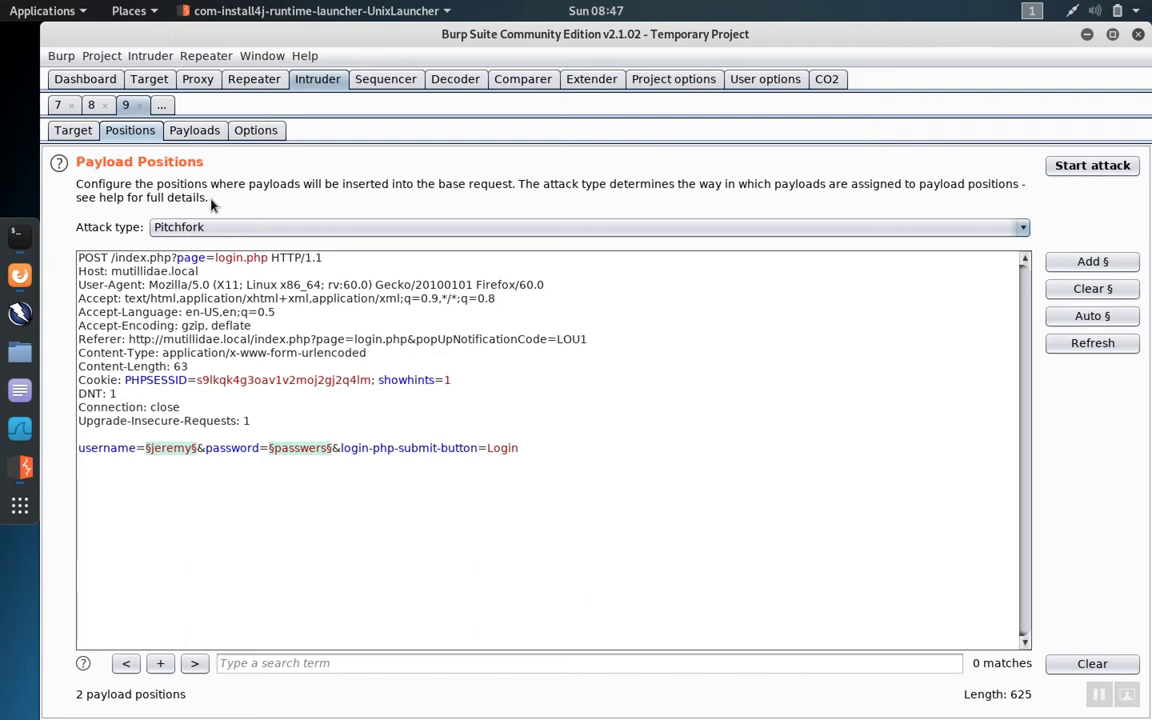
mouse_move(210, 202)
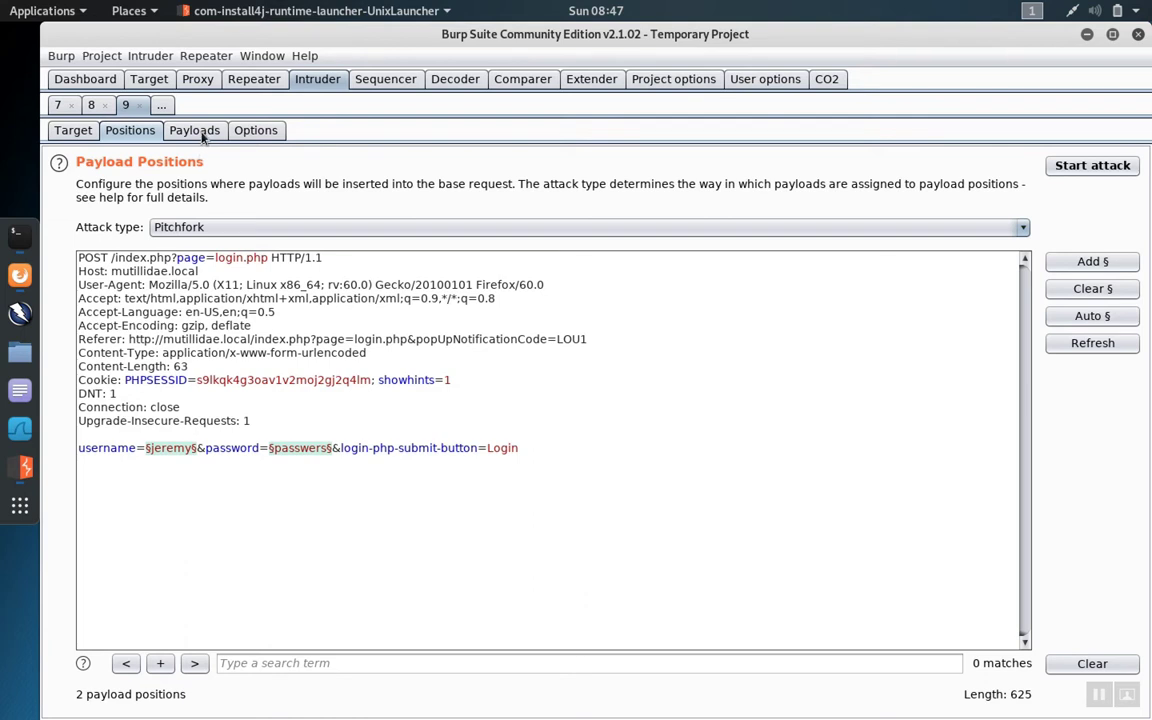
left_click(194, 130)
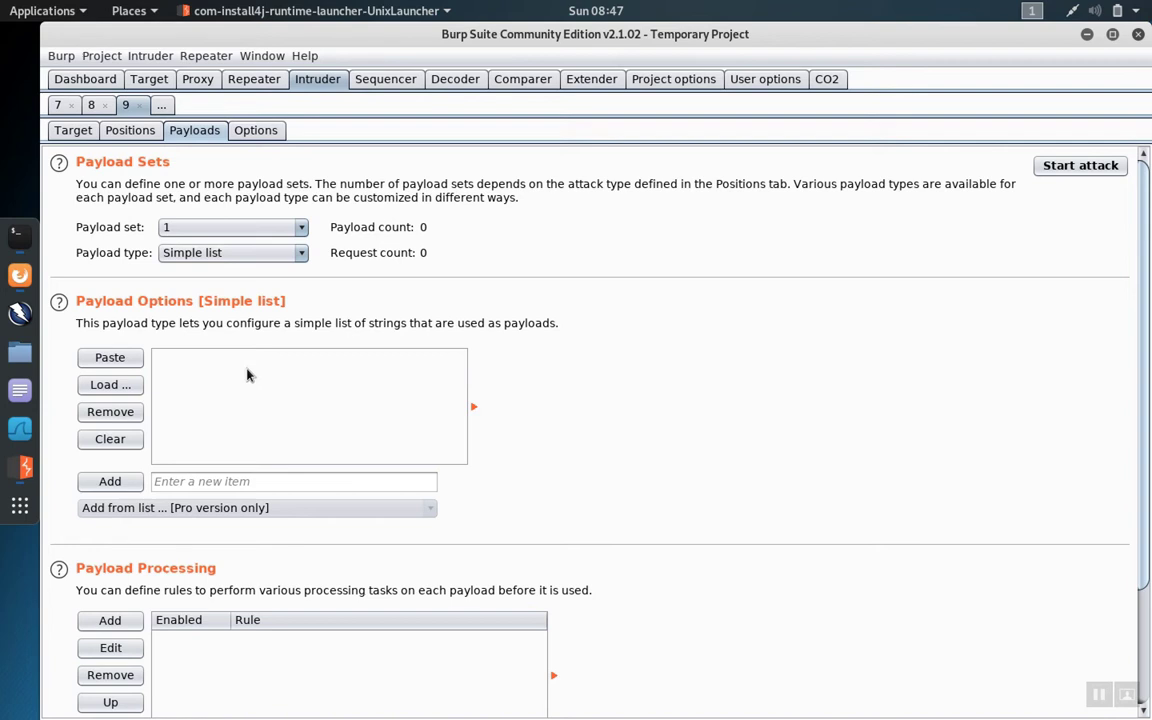
mouse_move(225, 348)
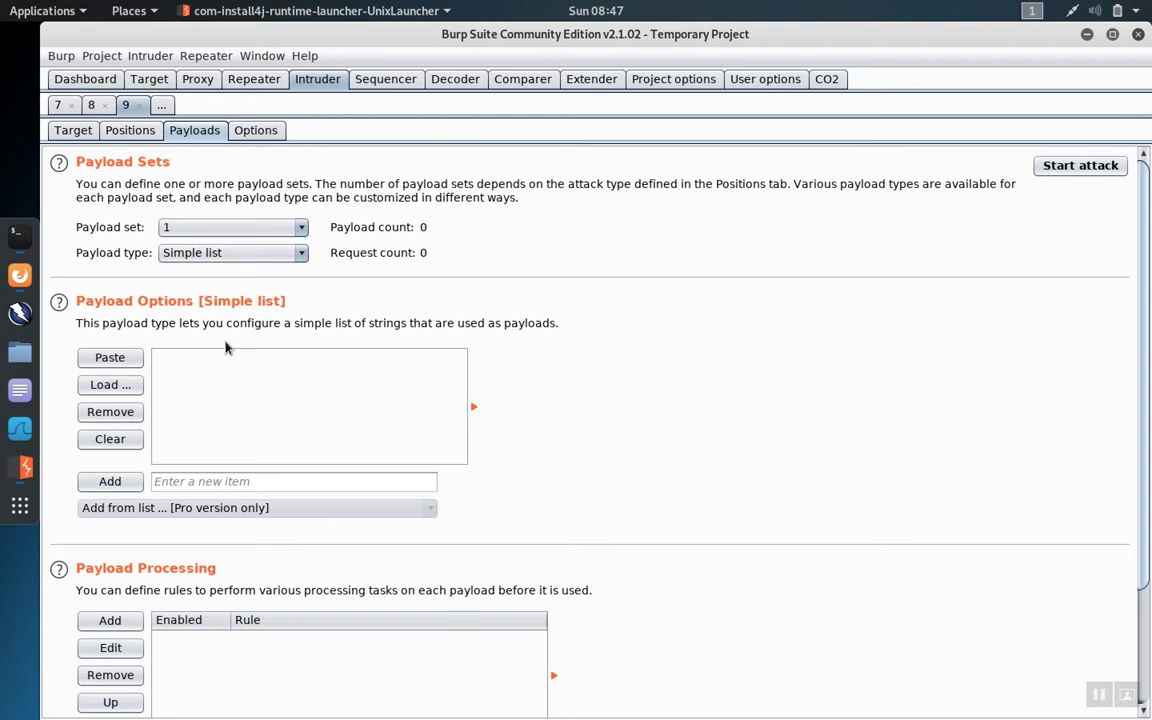
mouse_move(192, 488)
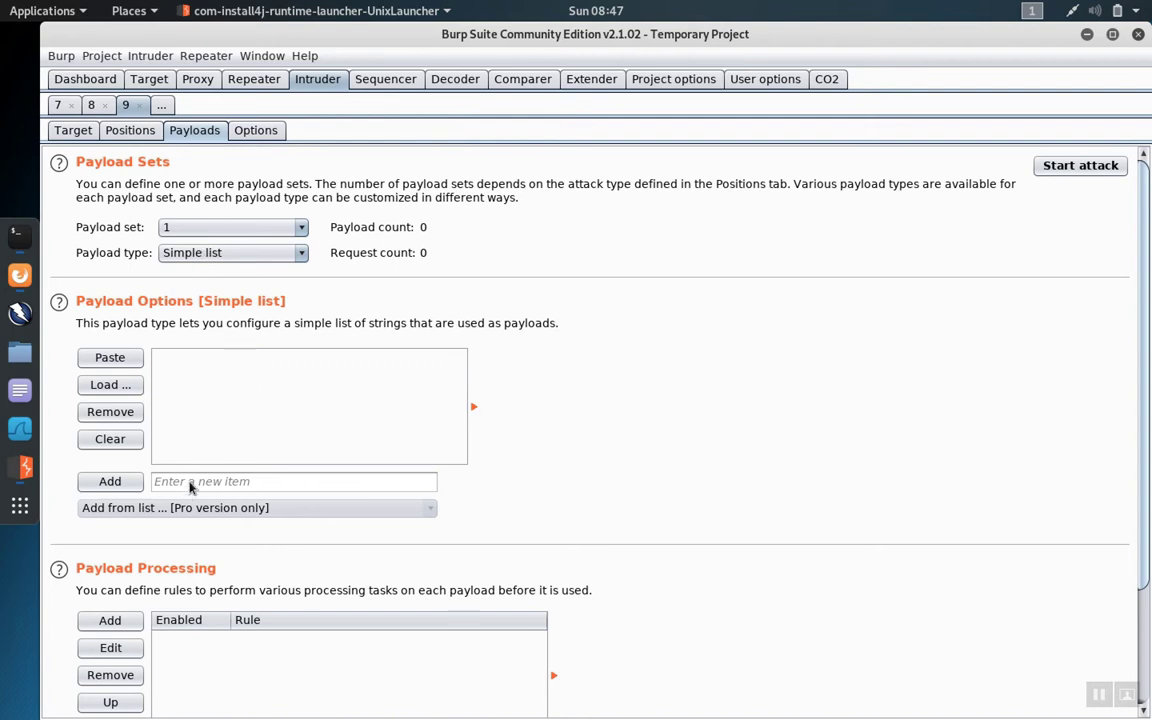
- Add usernames jeremy, fred and tim to payload set 1's simple list
left_click(293, 481)
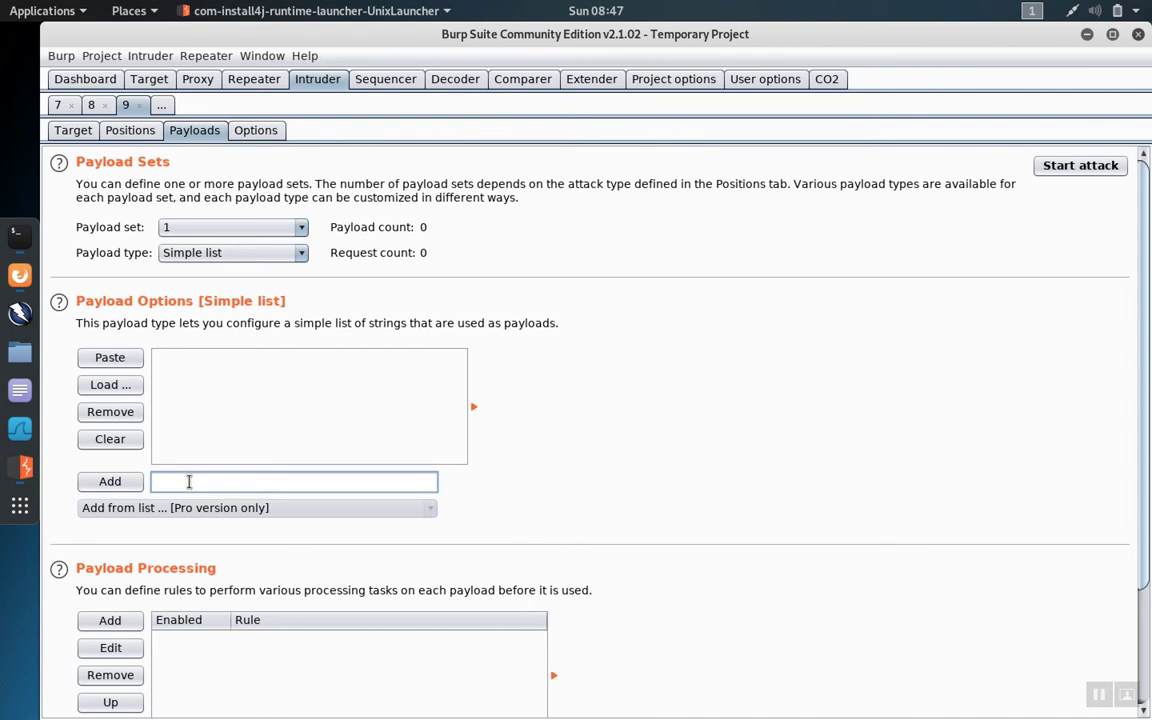
type("je")
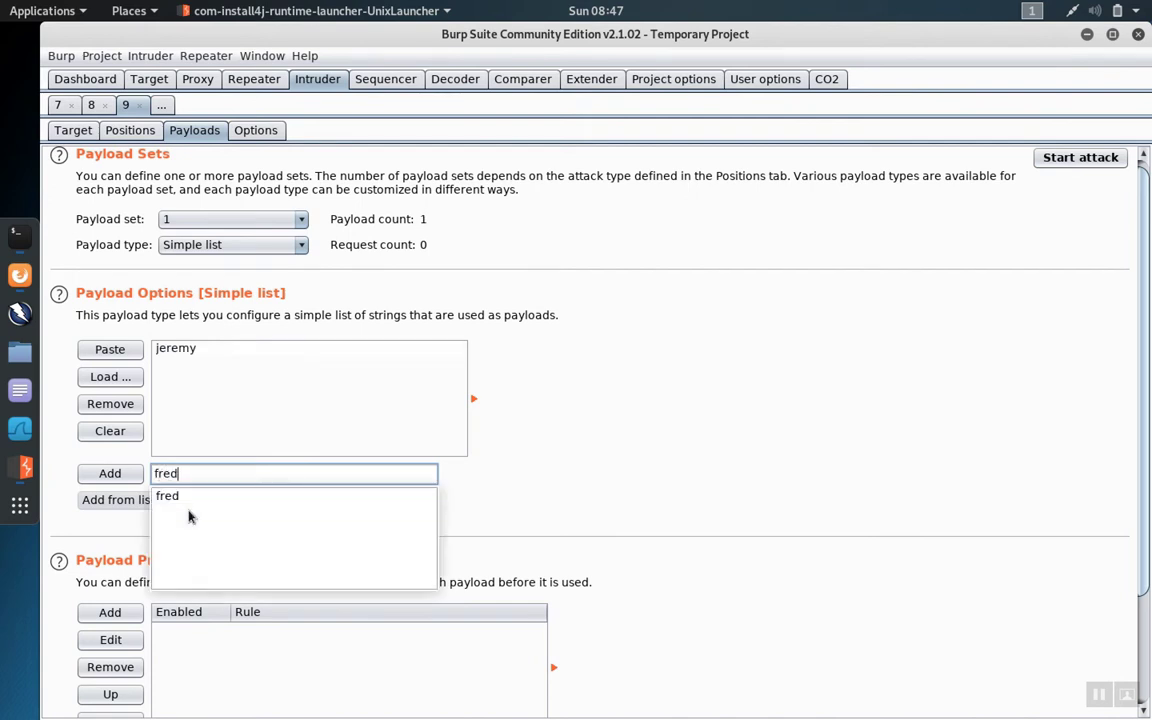
left_click(110, 473)
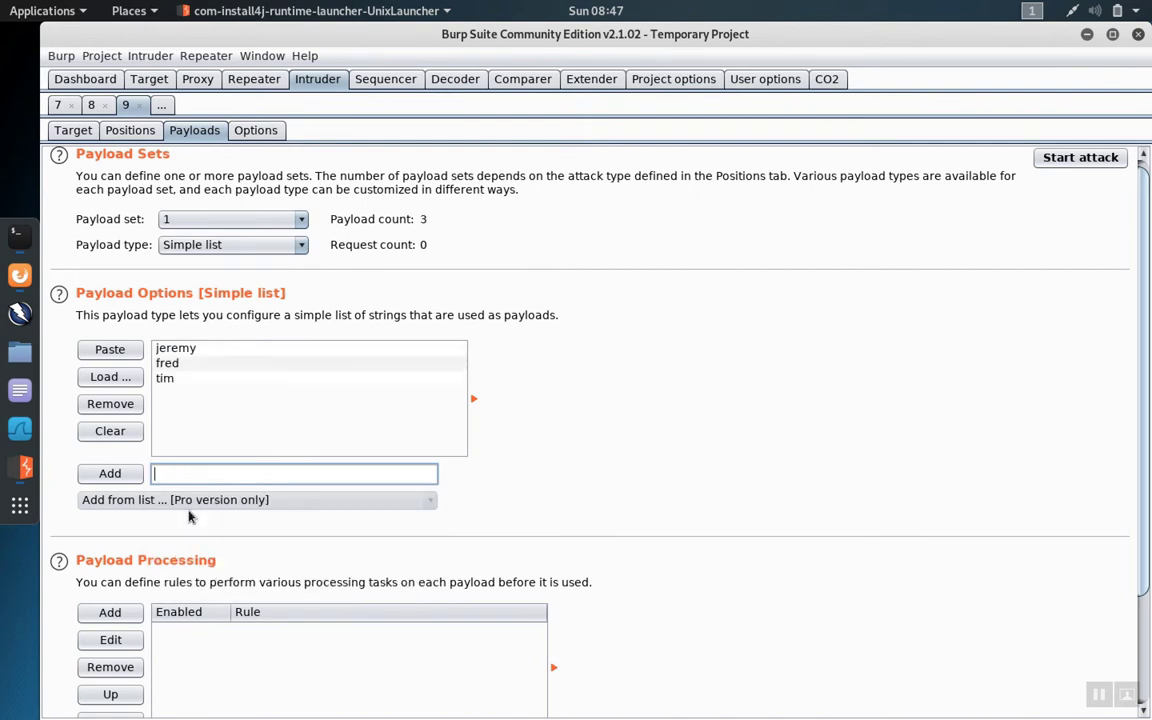
mouse_move(205, 217)
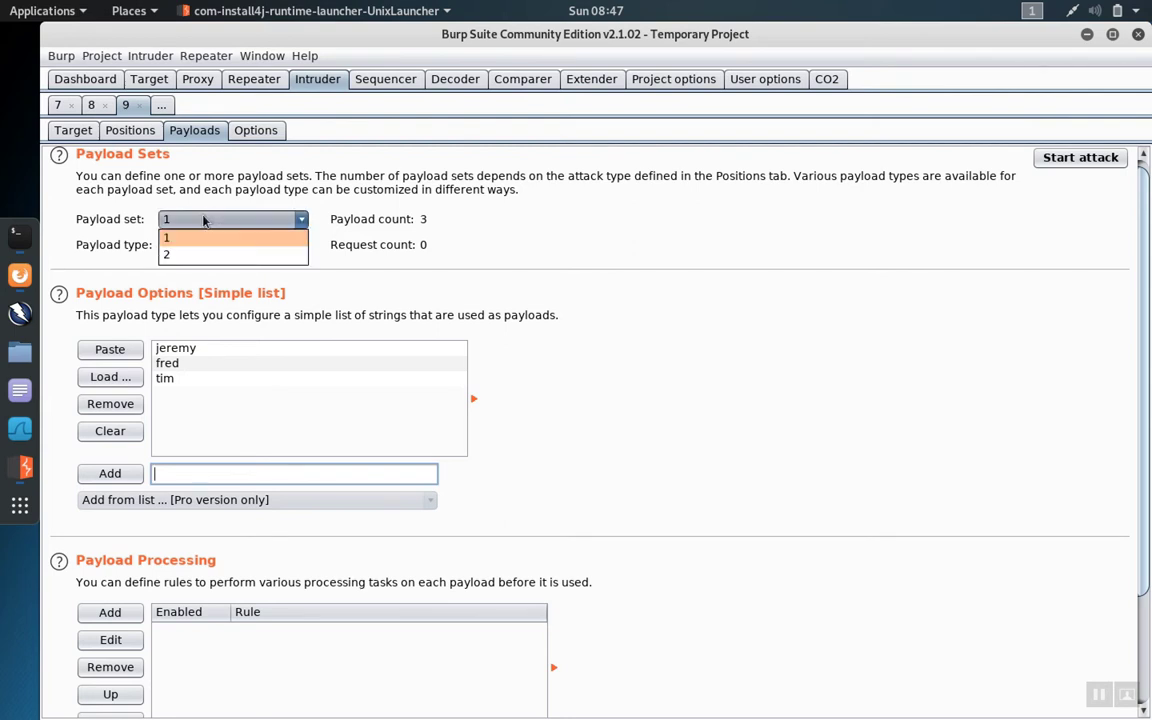
mouse_move(188, 255)
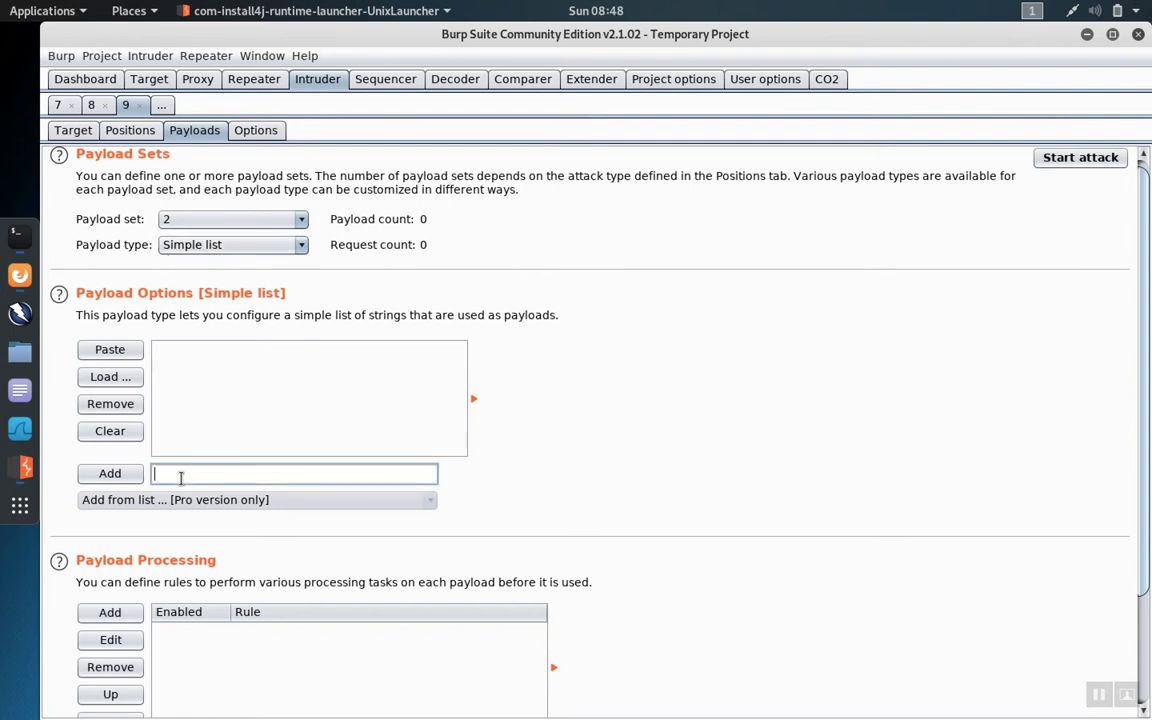
type("pas")
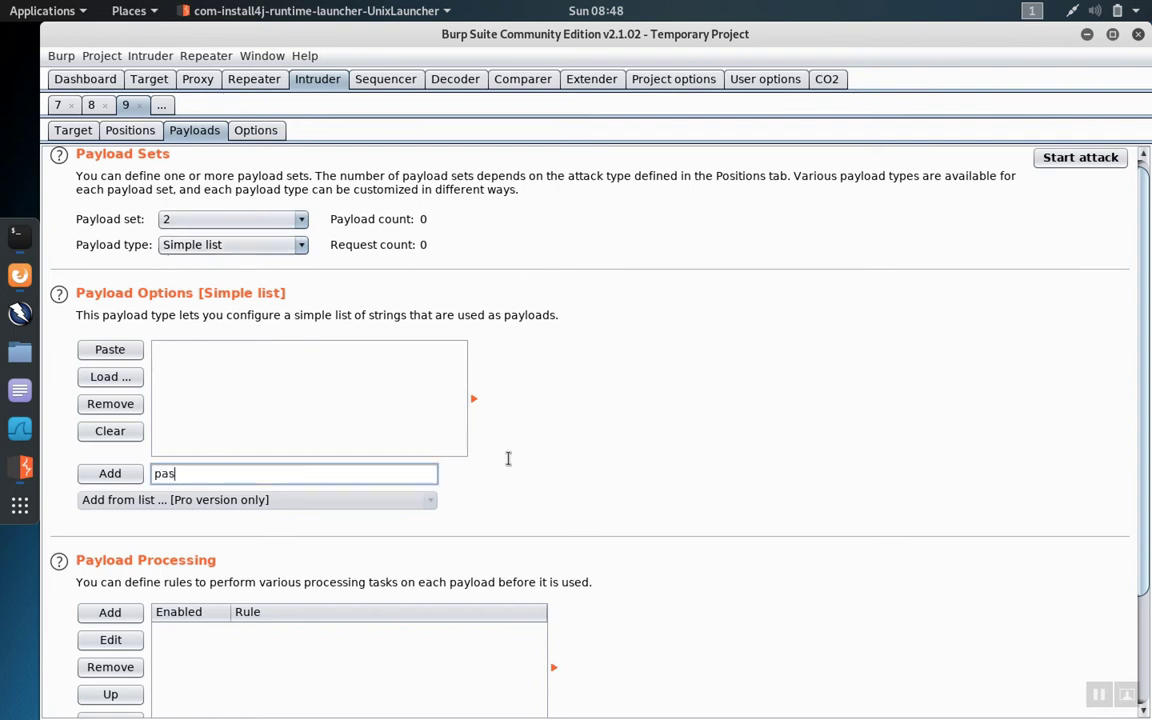
type("sword")
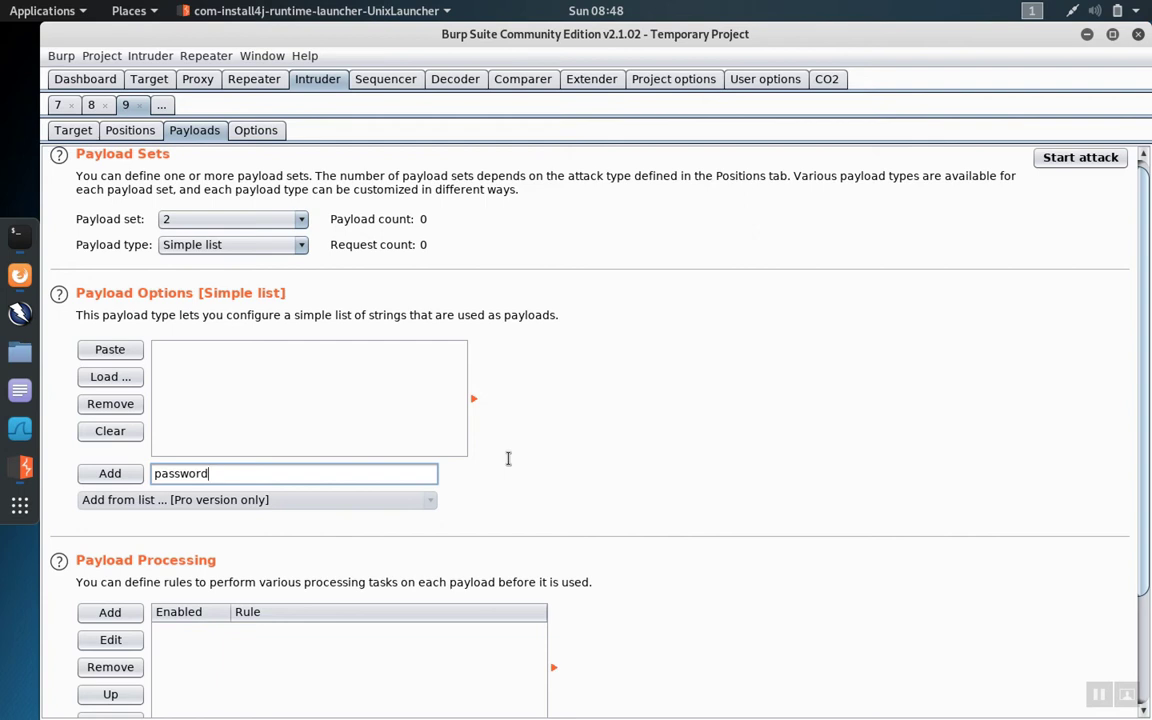
left_click(110, 473)
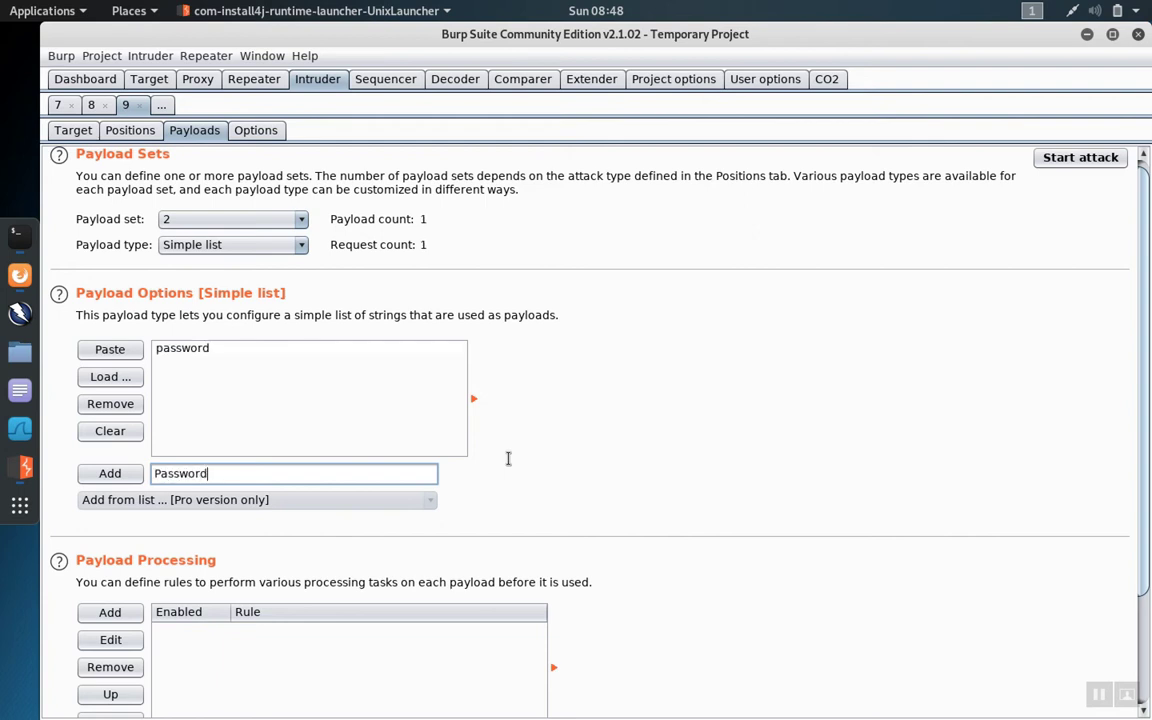
left_click(110, 473)
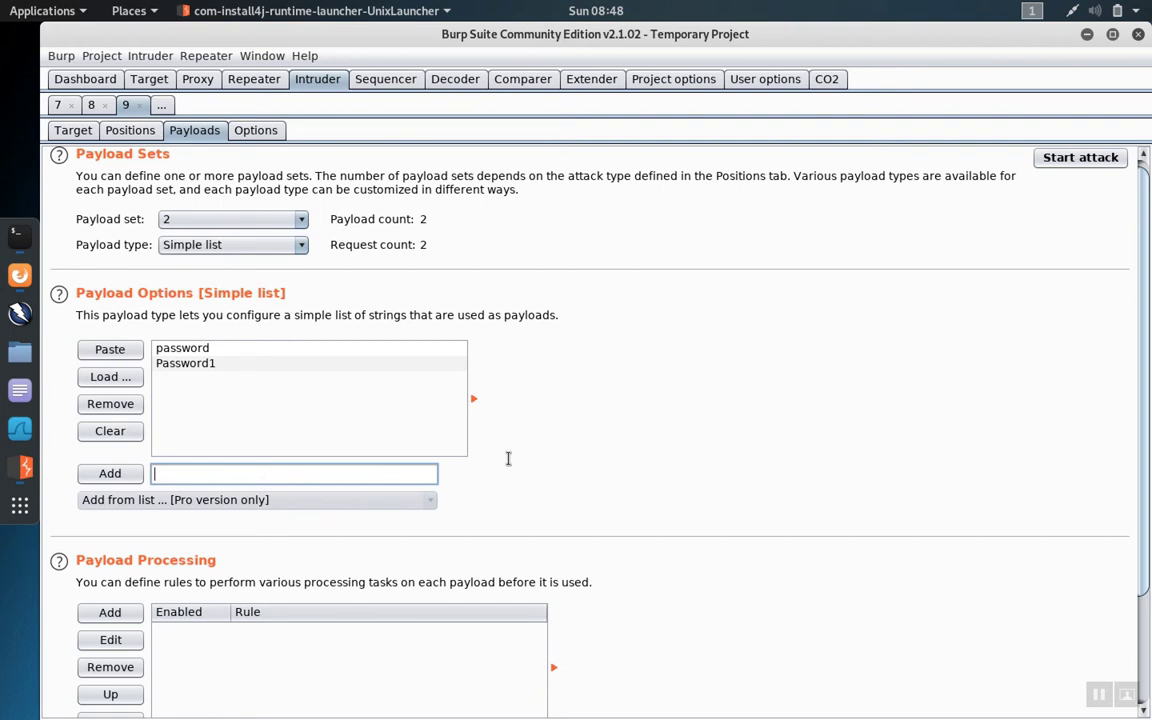
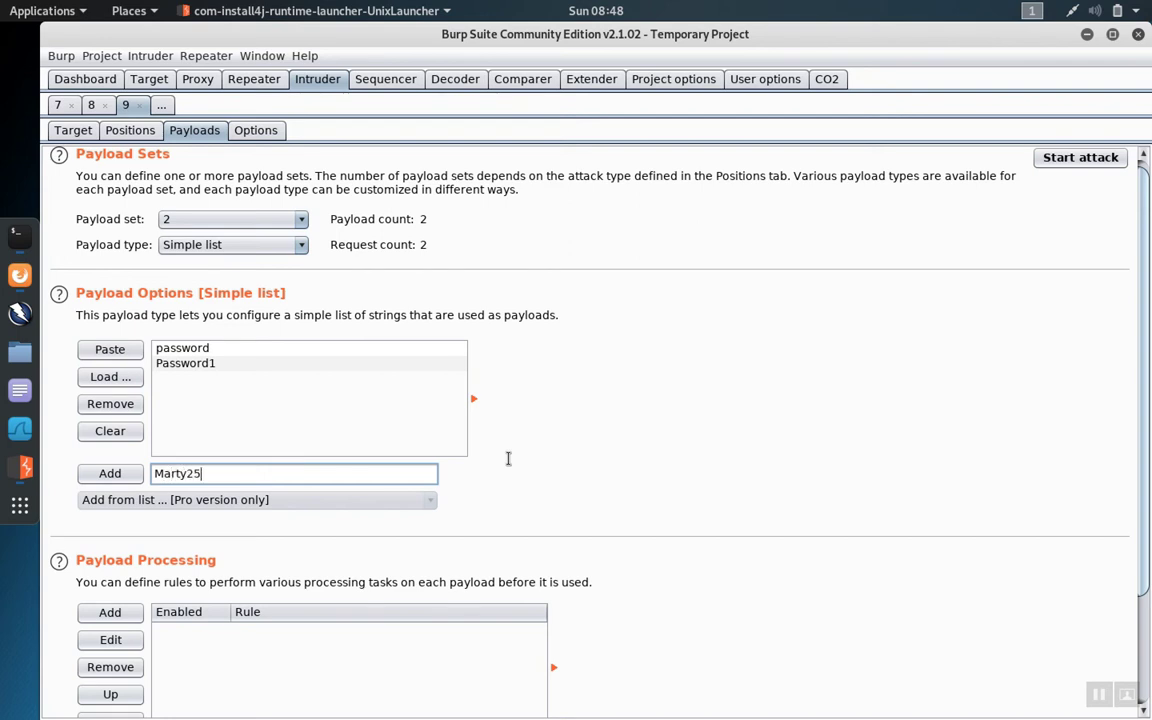
left_click(110, 473)
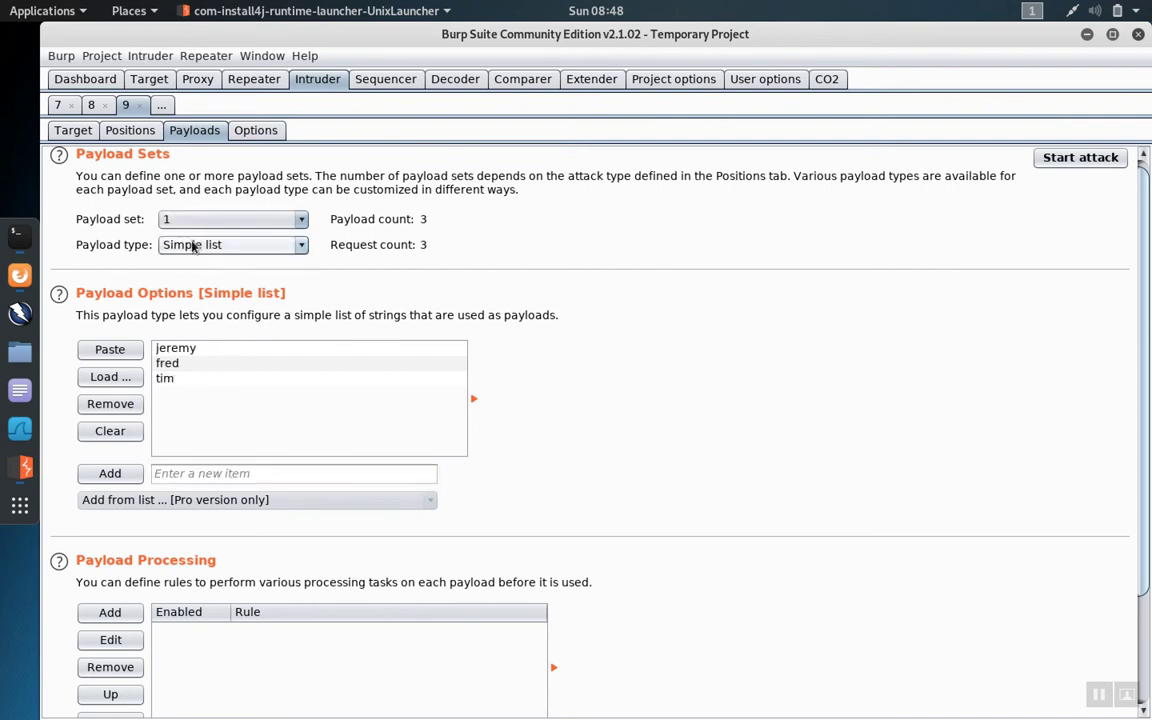
mouse_move(194, 362)
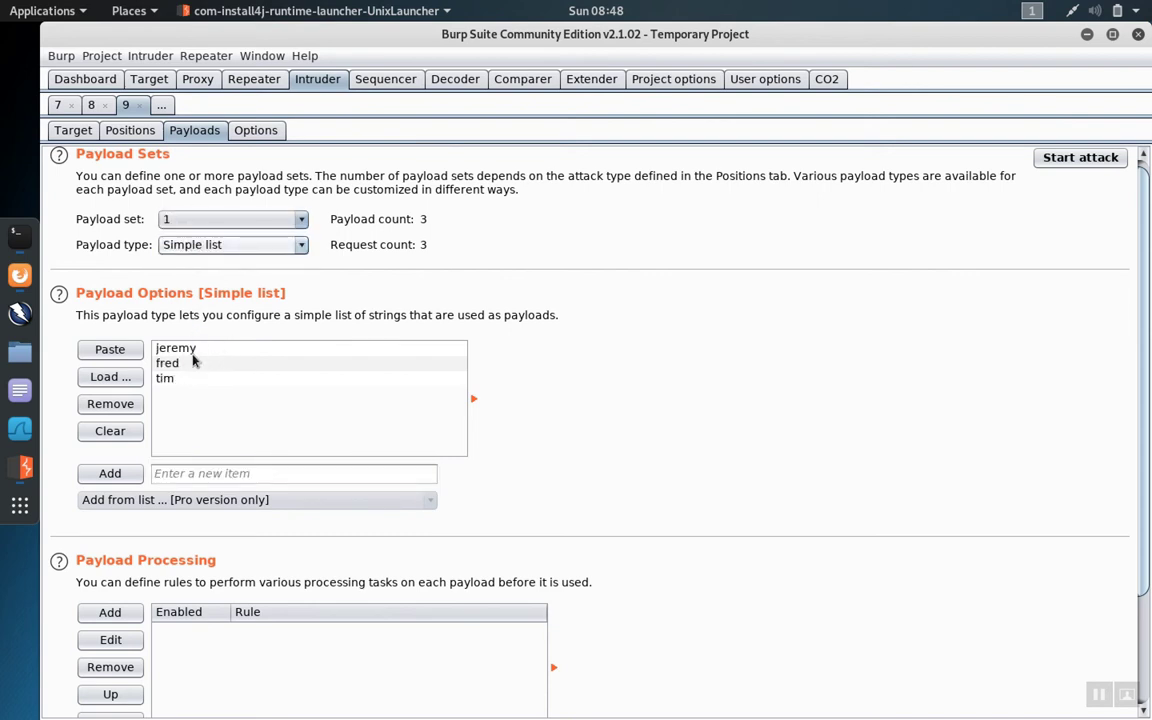
mouse_move(213, 396)
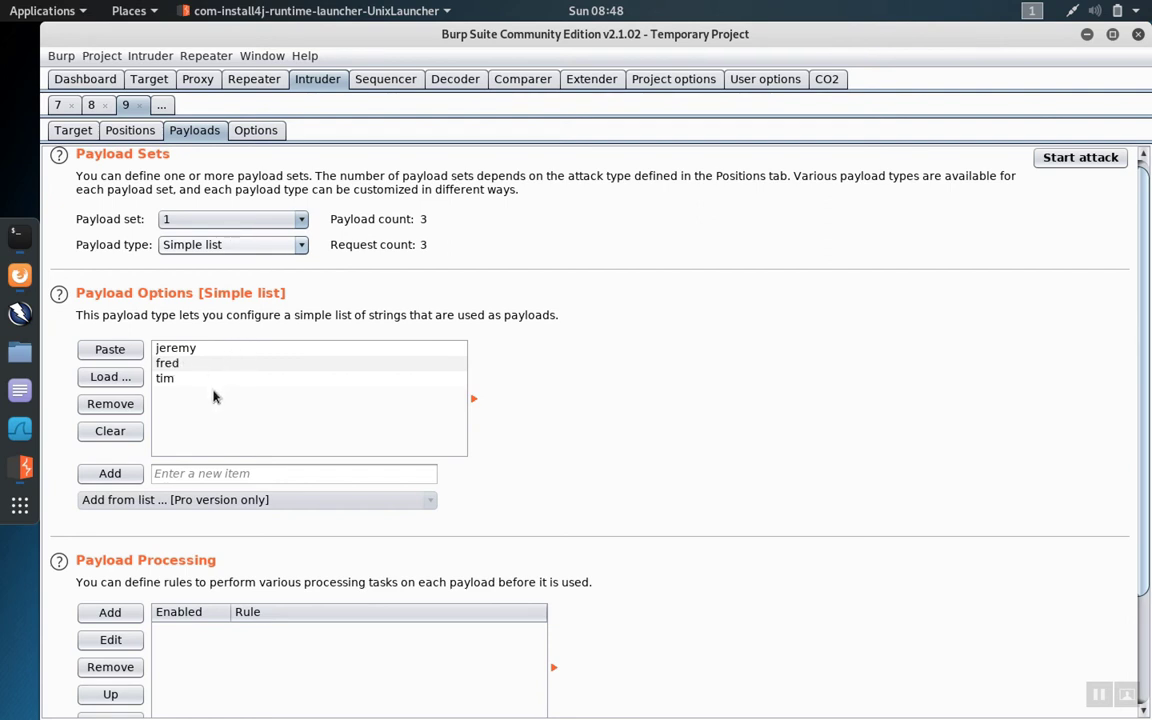
mouse_move(166, 384)
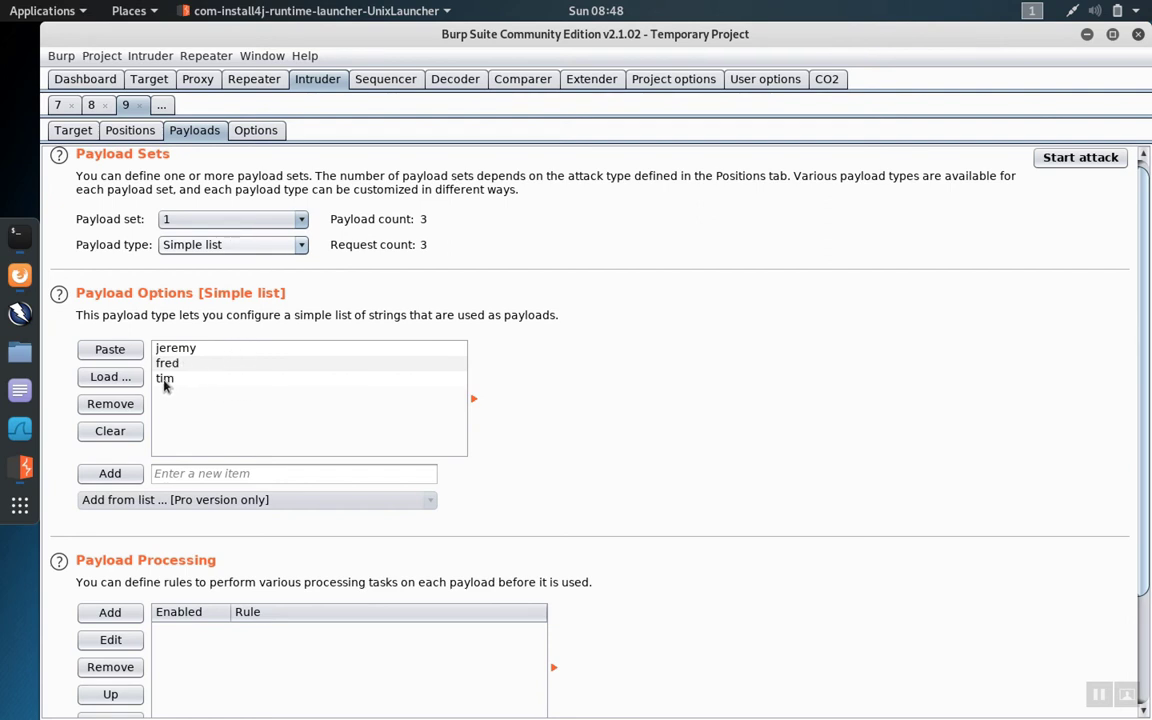
mouse_move(946, 262)
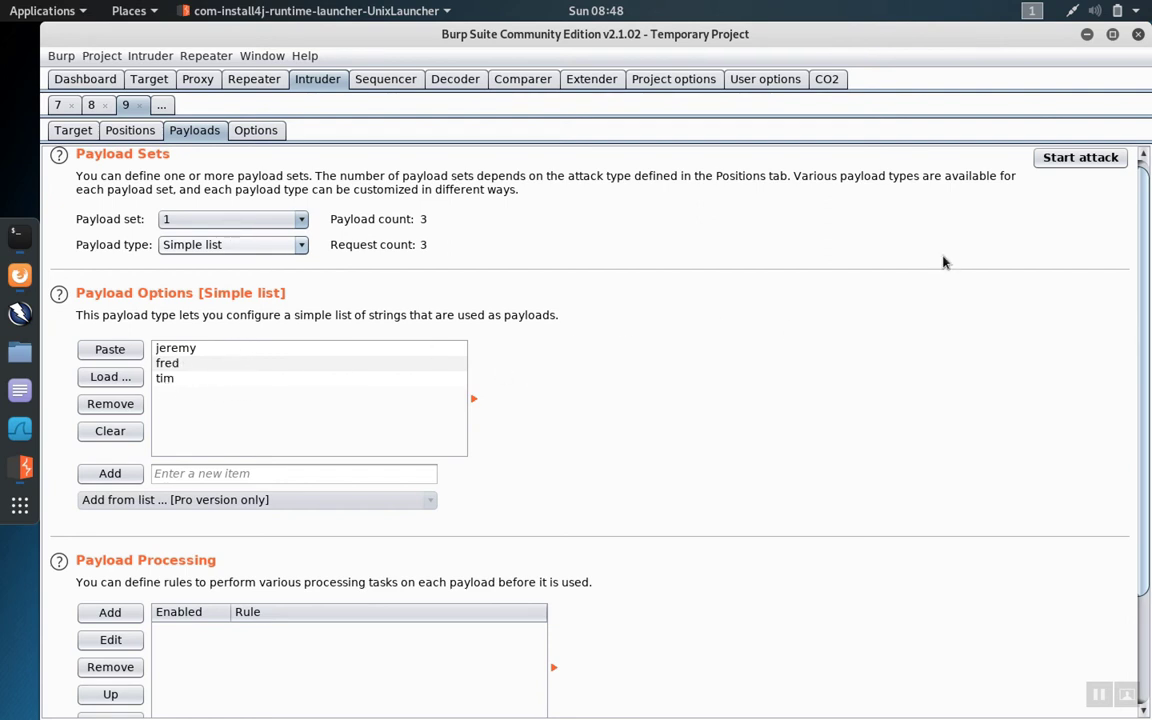
- Start the attack and review the raw requests for fred, tim and jeremy
left_click(1080, 157)
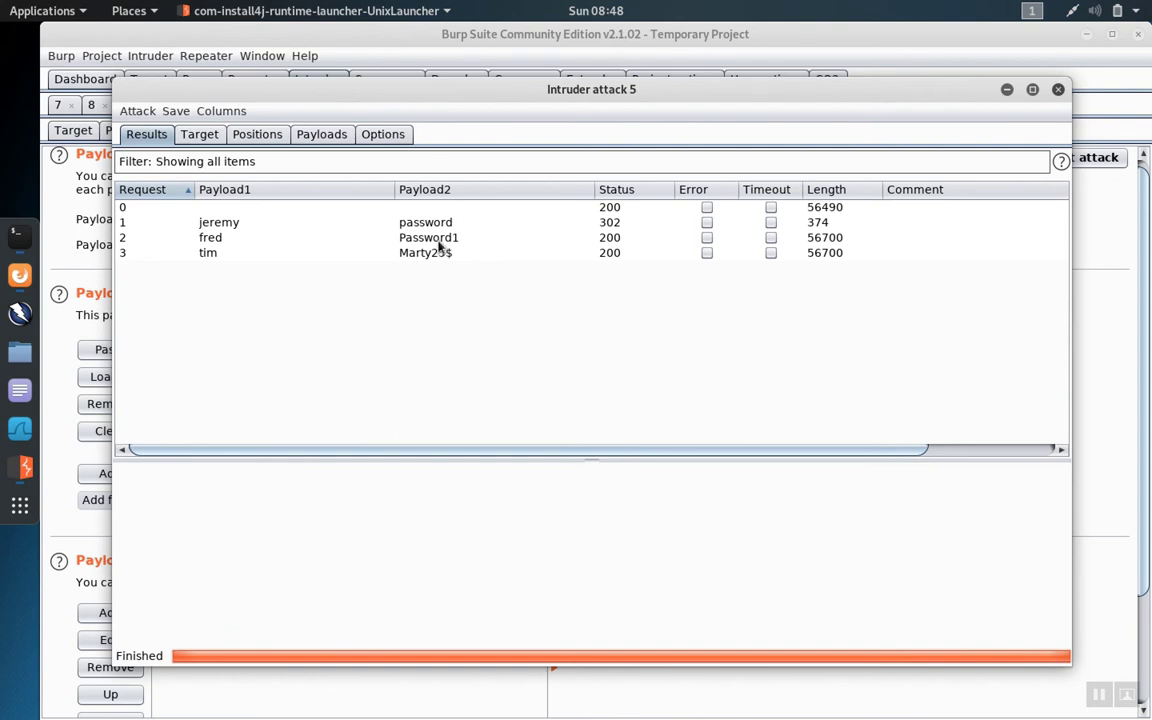
left_click(428, 237)
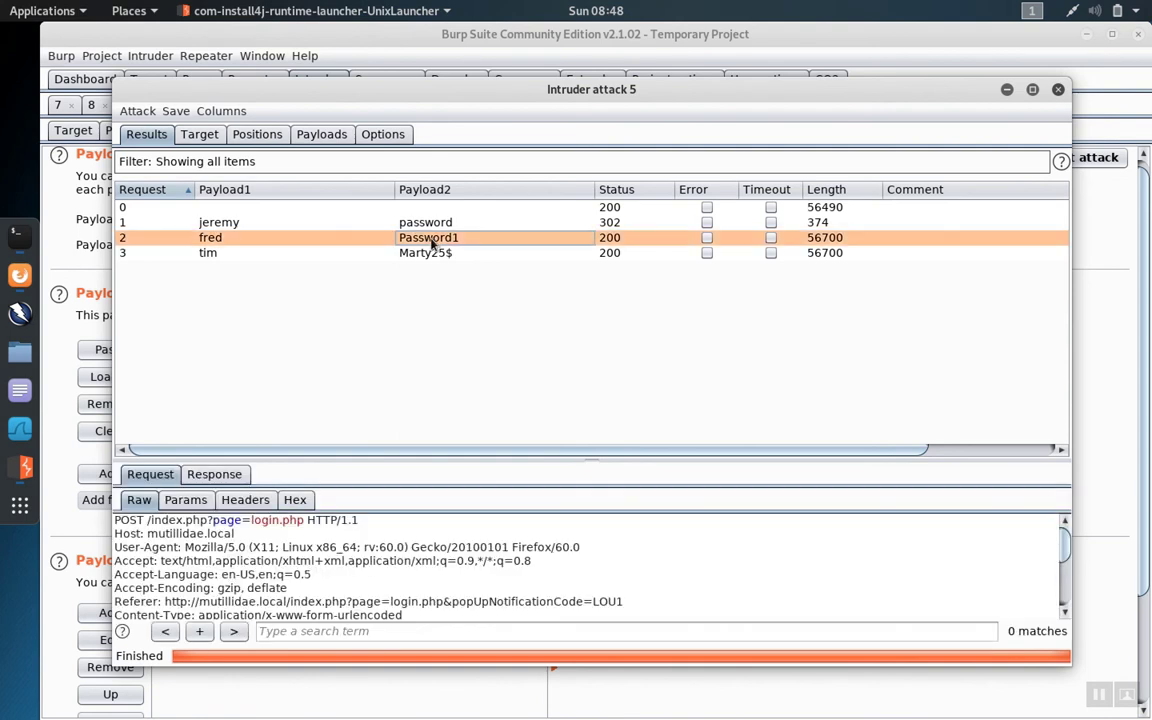
mouse_move(230, 458)
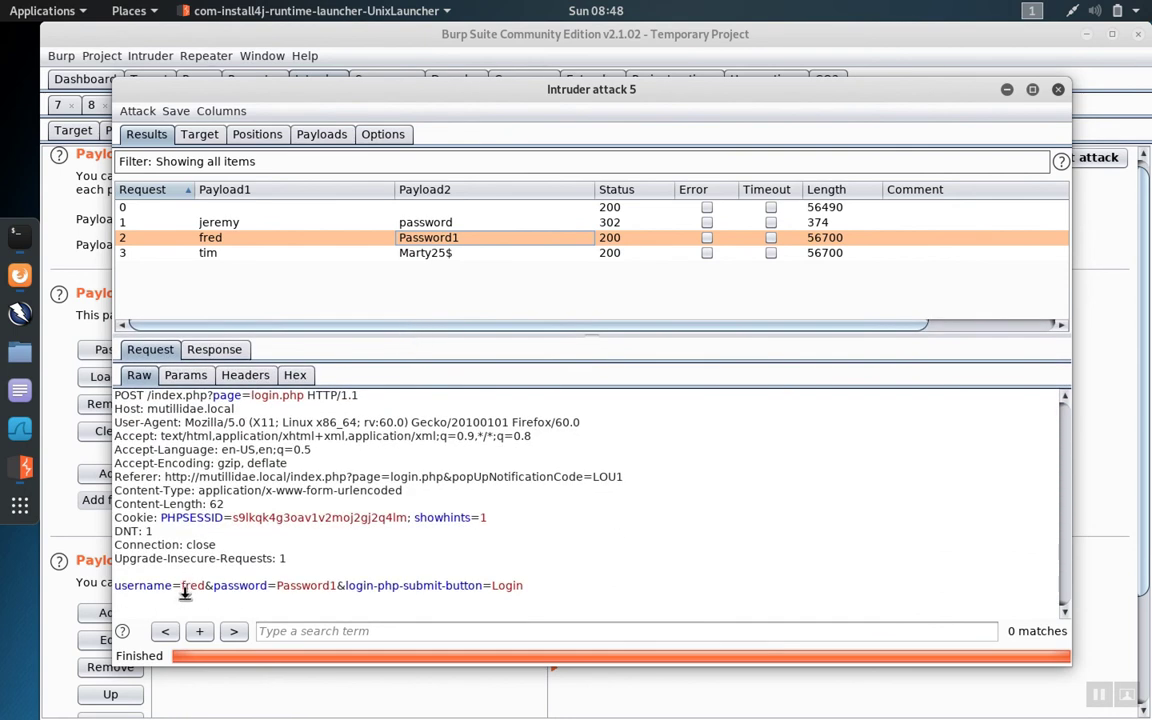
mouse_move(241, 563)
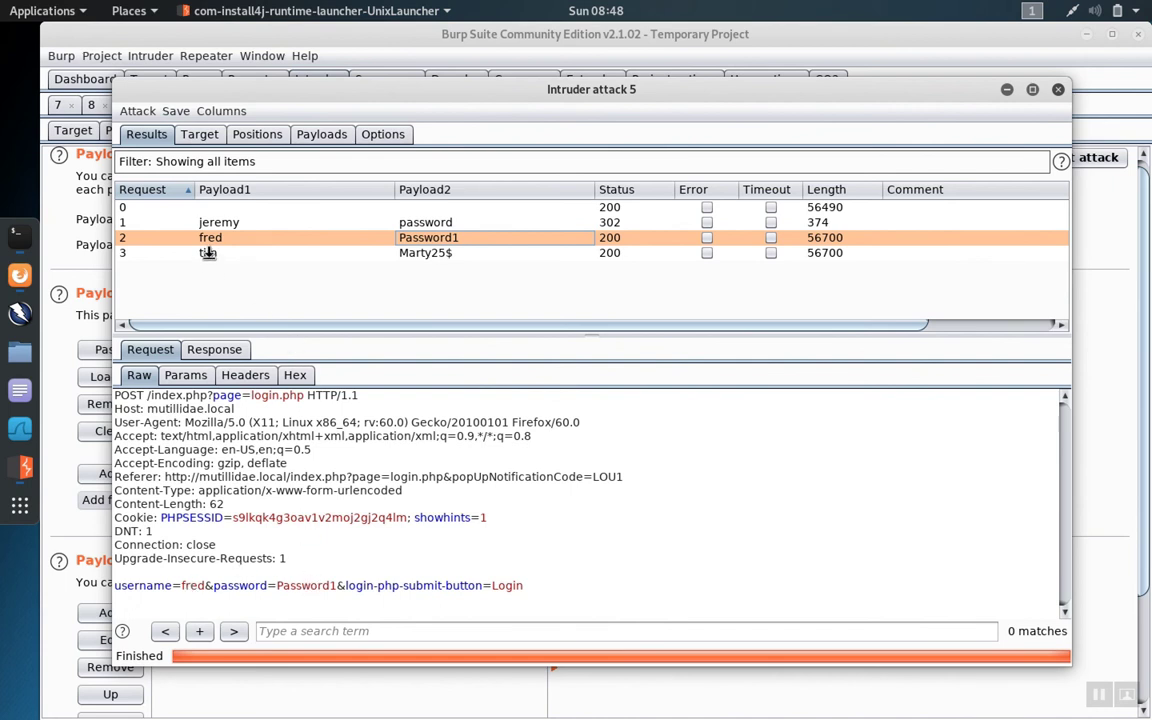
left_click(210, 252)
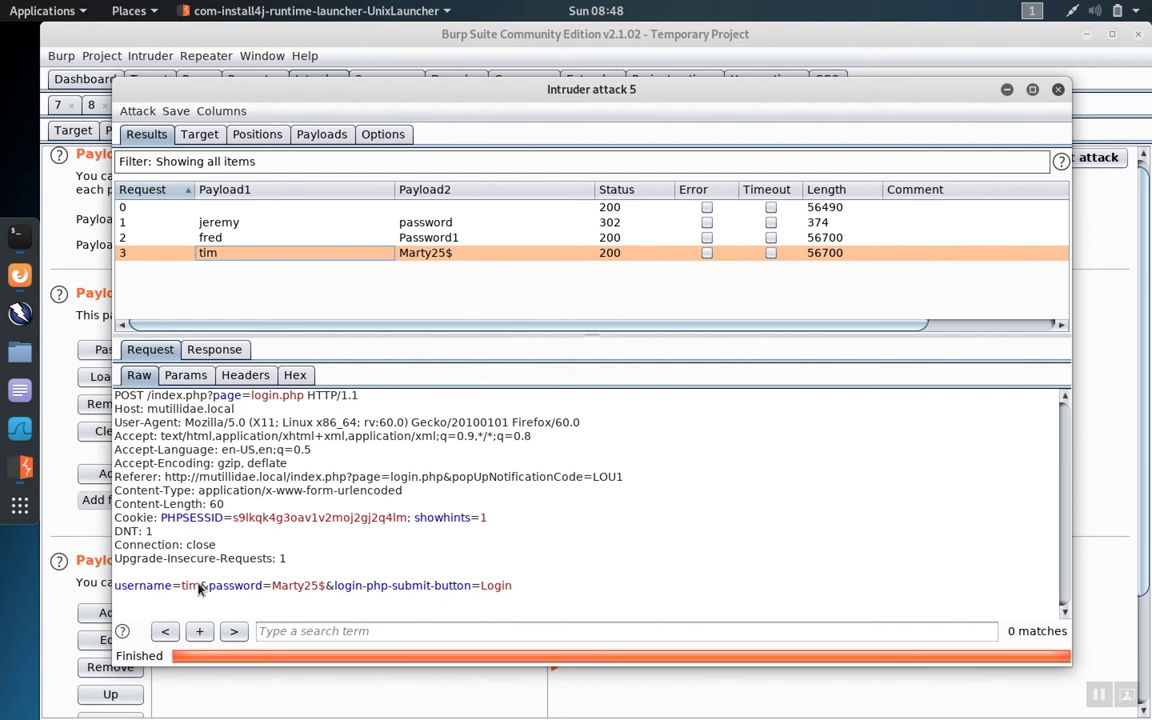
left_click(218, 222)
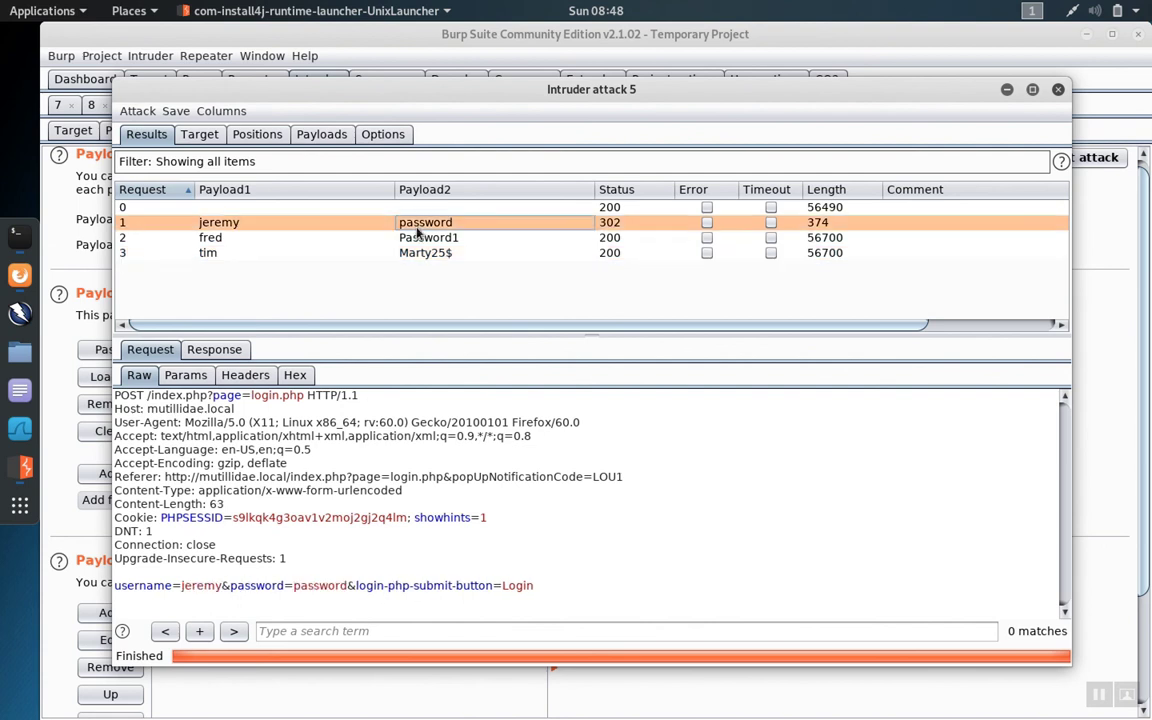
mouse_move(334, 585)
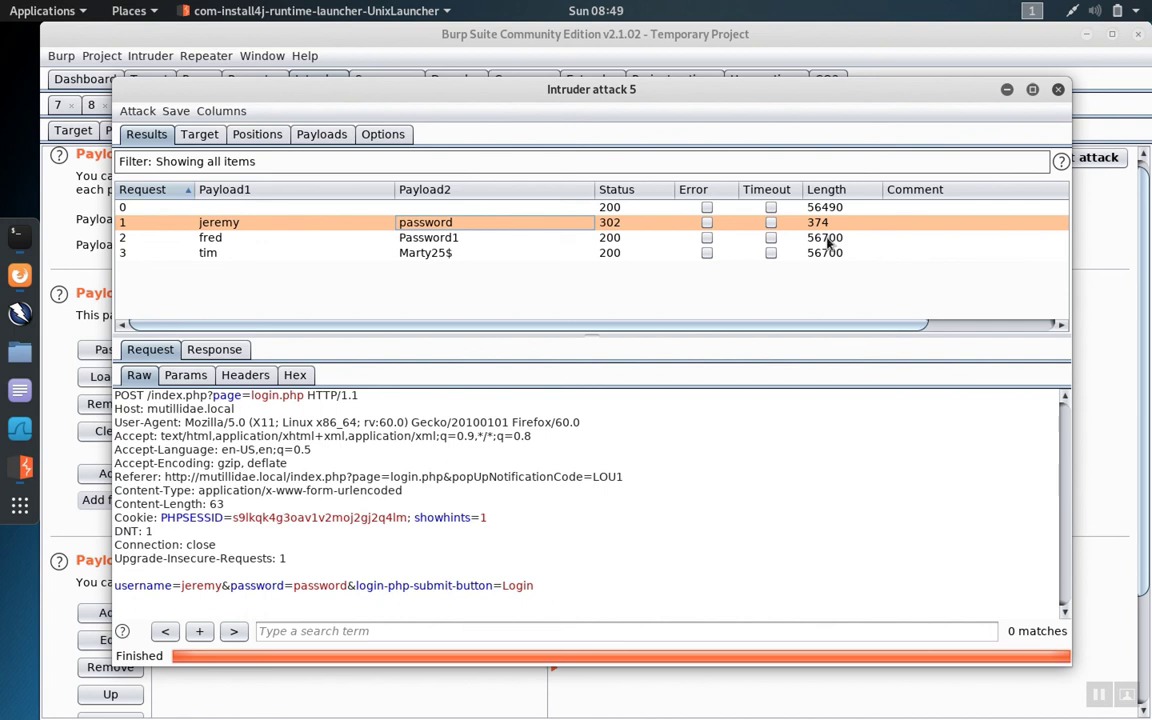
mouse_move(225, 225)
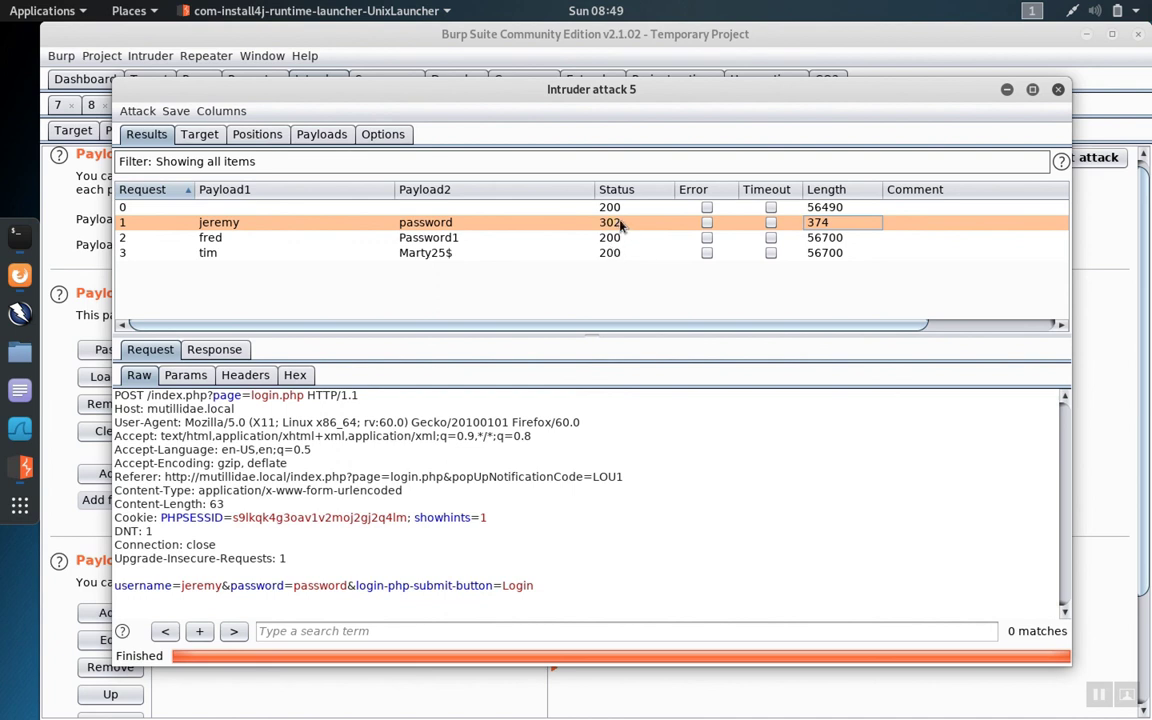
left_click(214, 349)
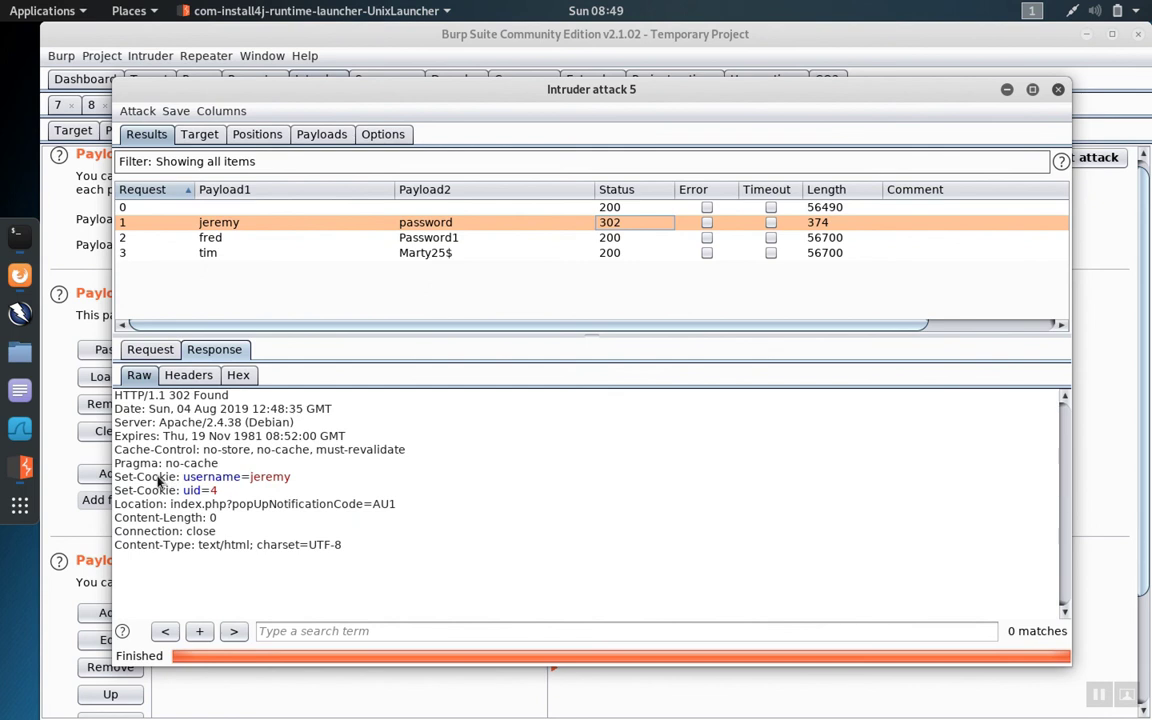
mouse_move(332, 560)
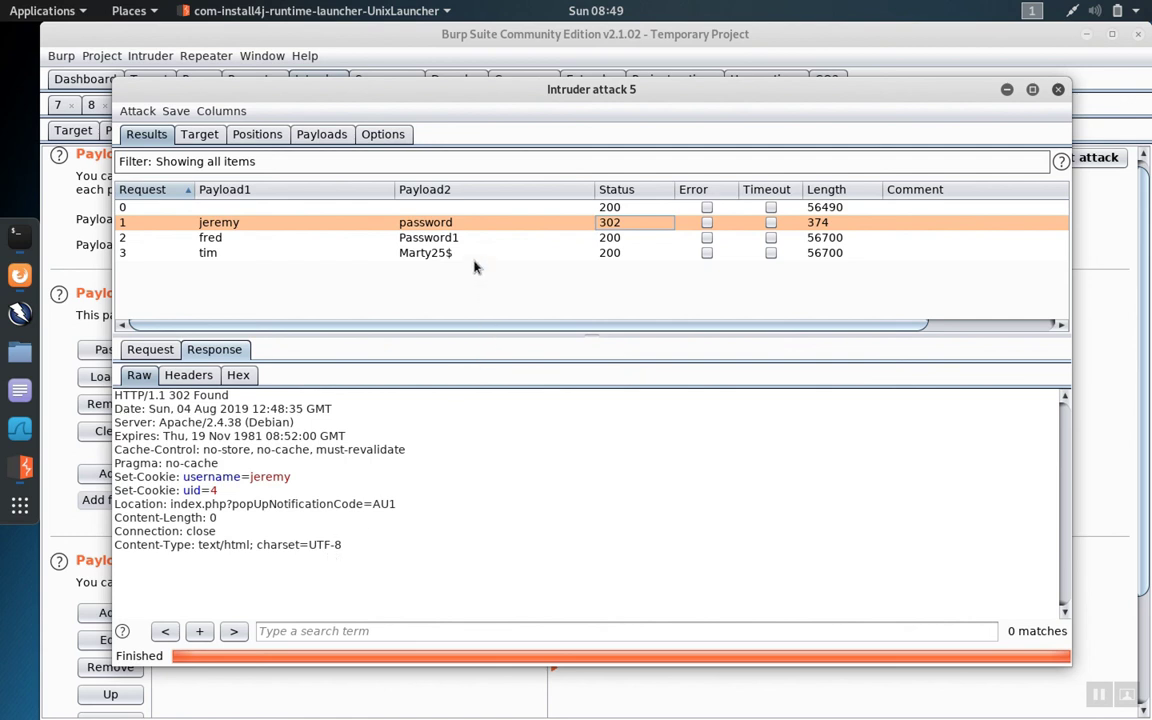
mouse_move(507, 280)
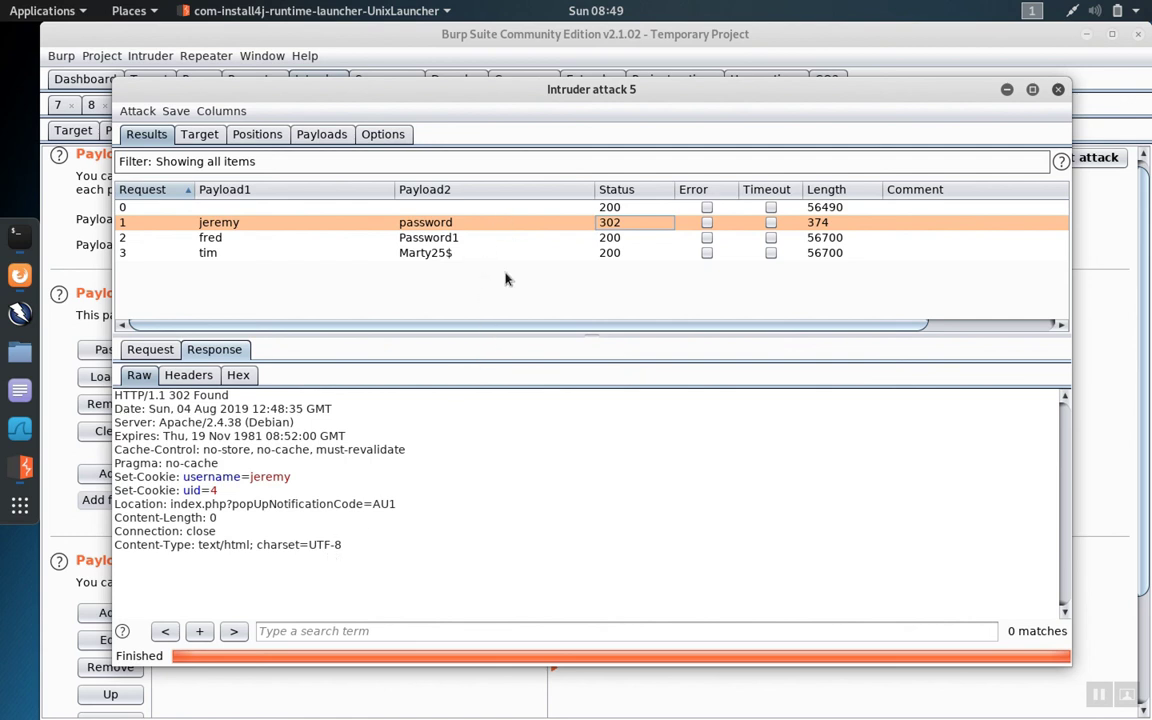